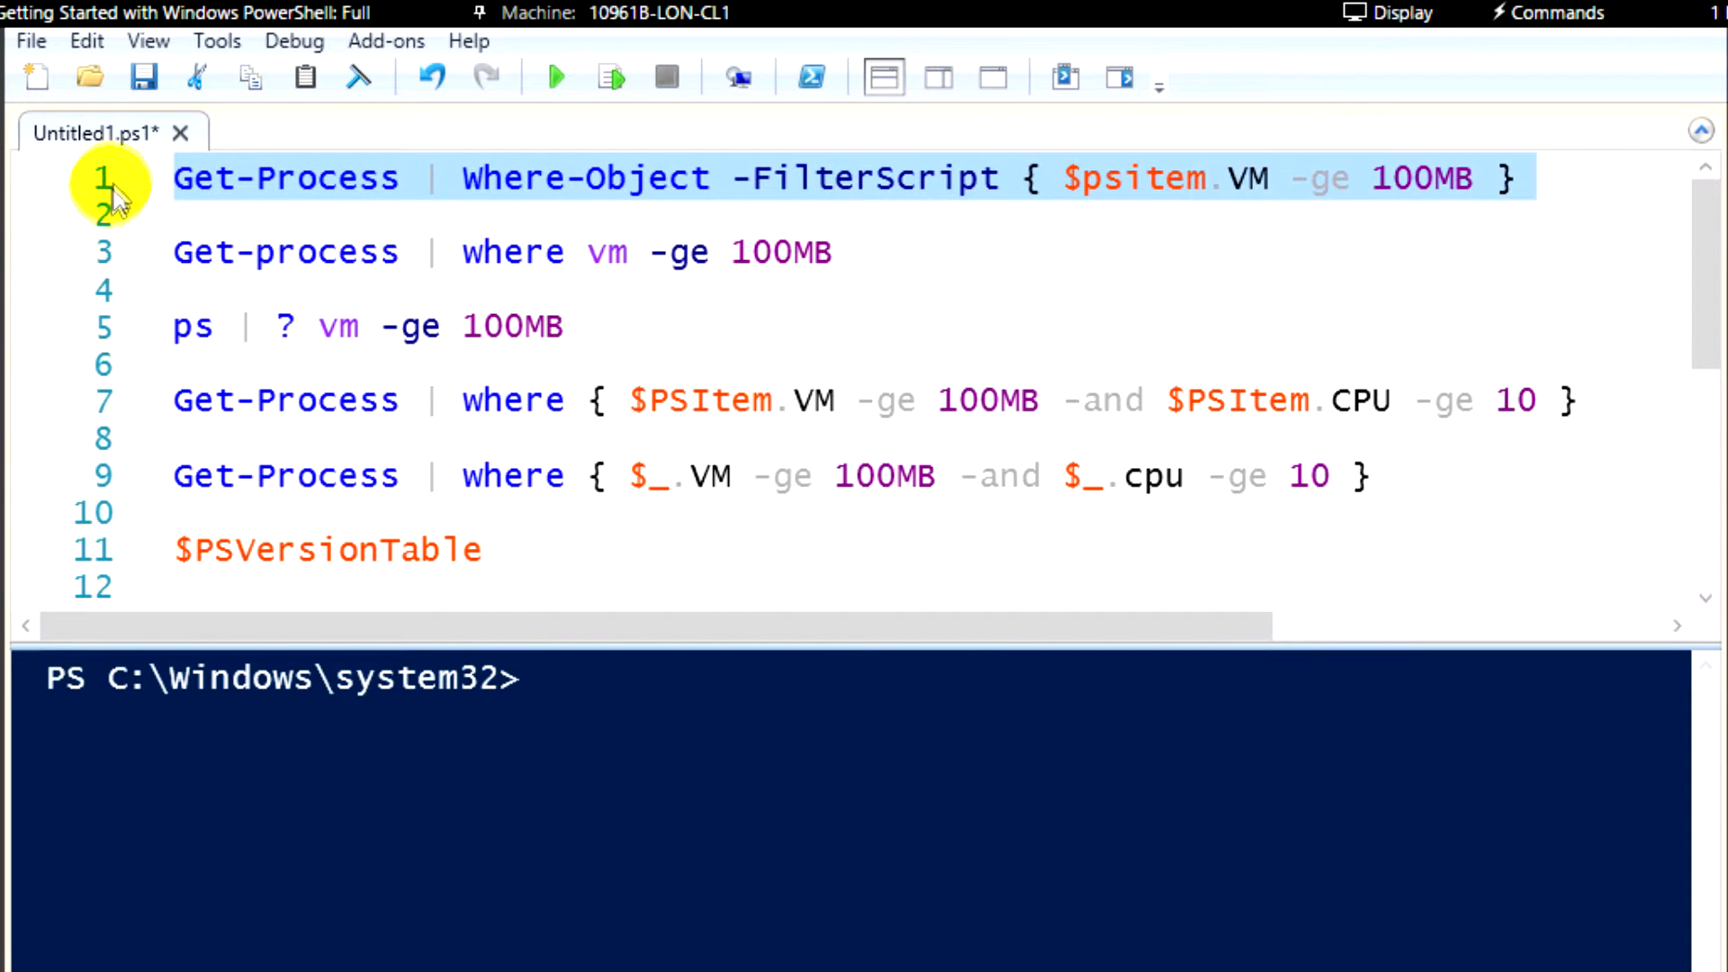
Run only line 1, the Where-Object -FilterScript listing processes with VM of at least 100MB.
right_click(223, 178)
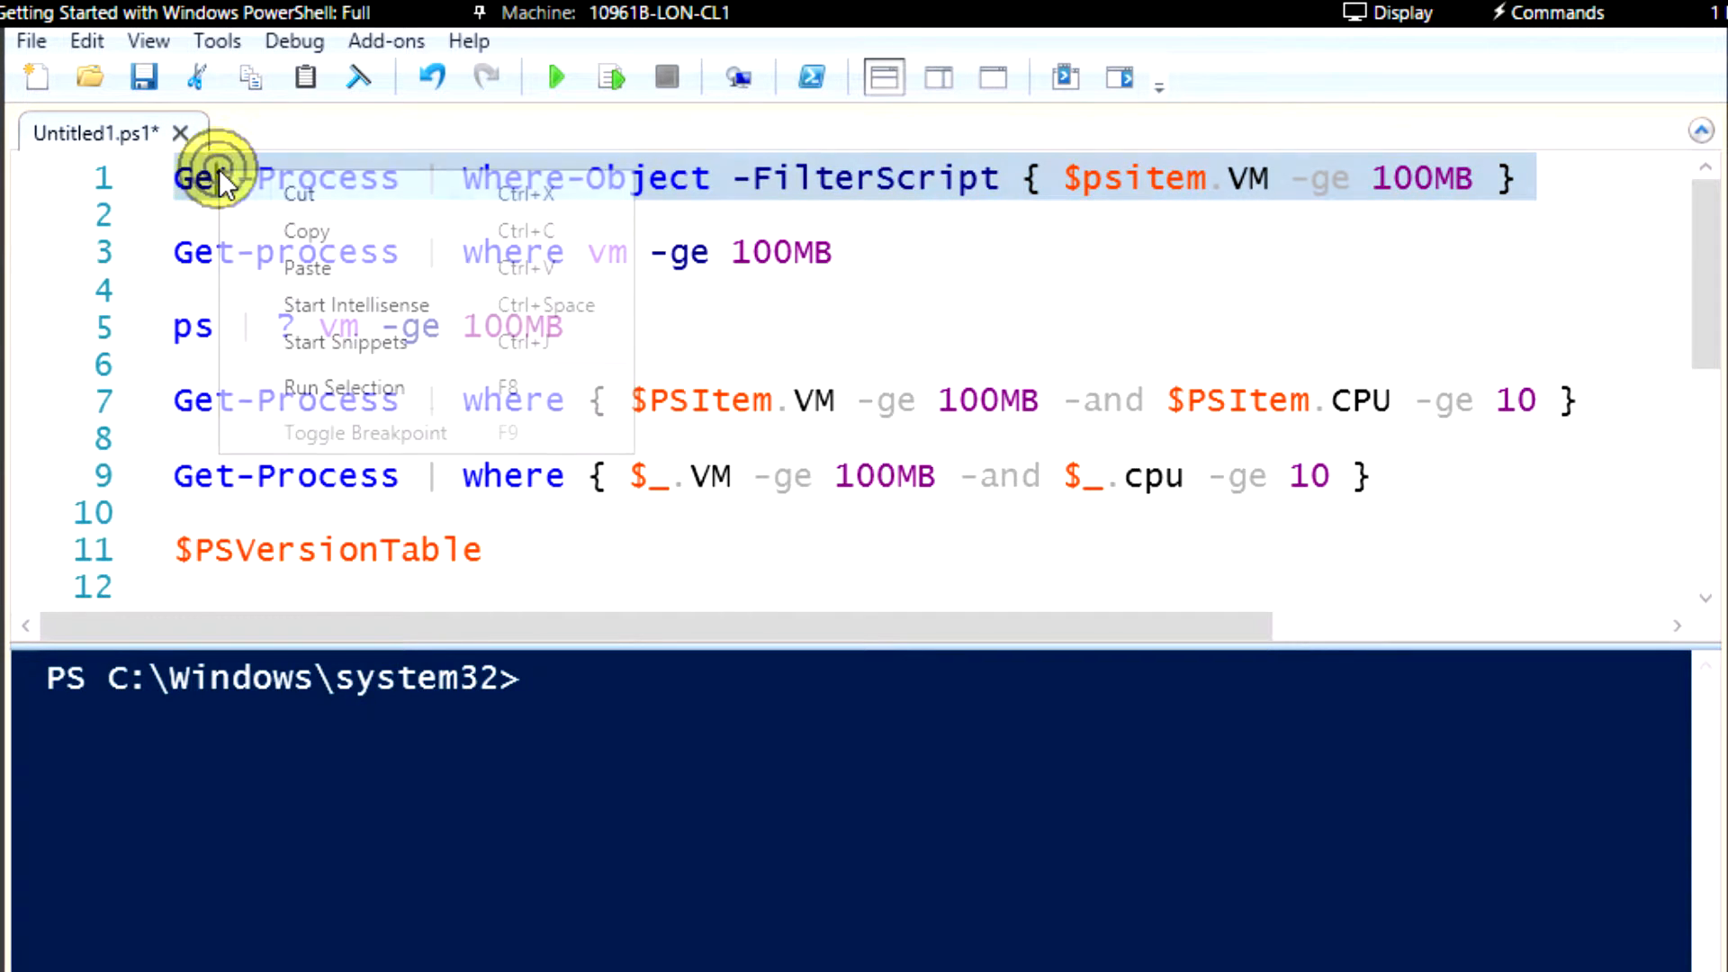
mouse_move(309, 387)
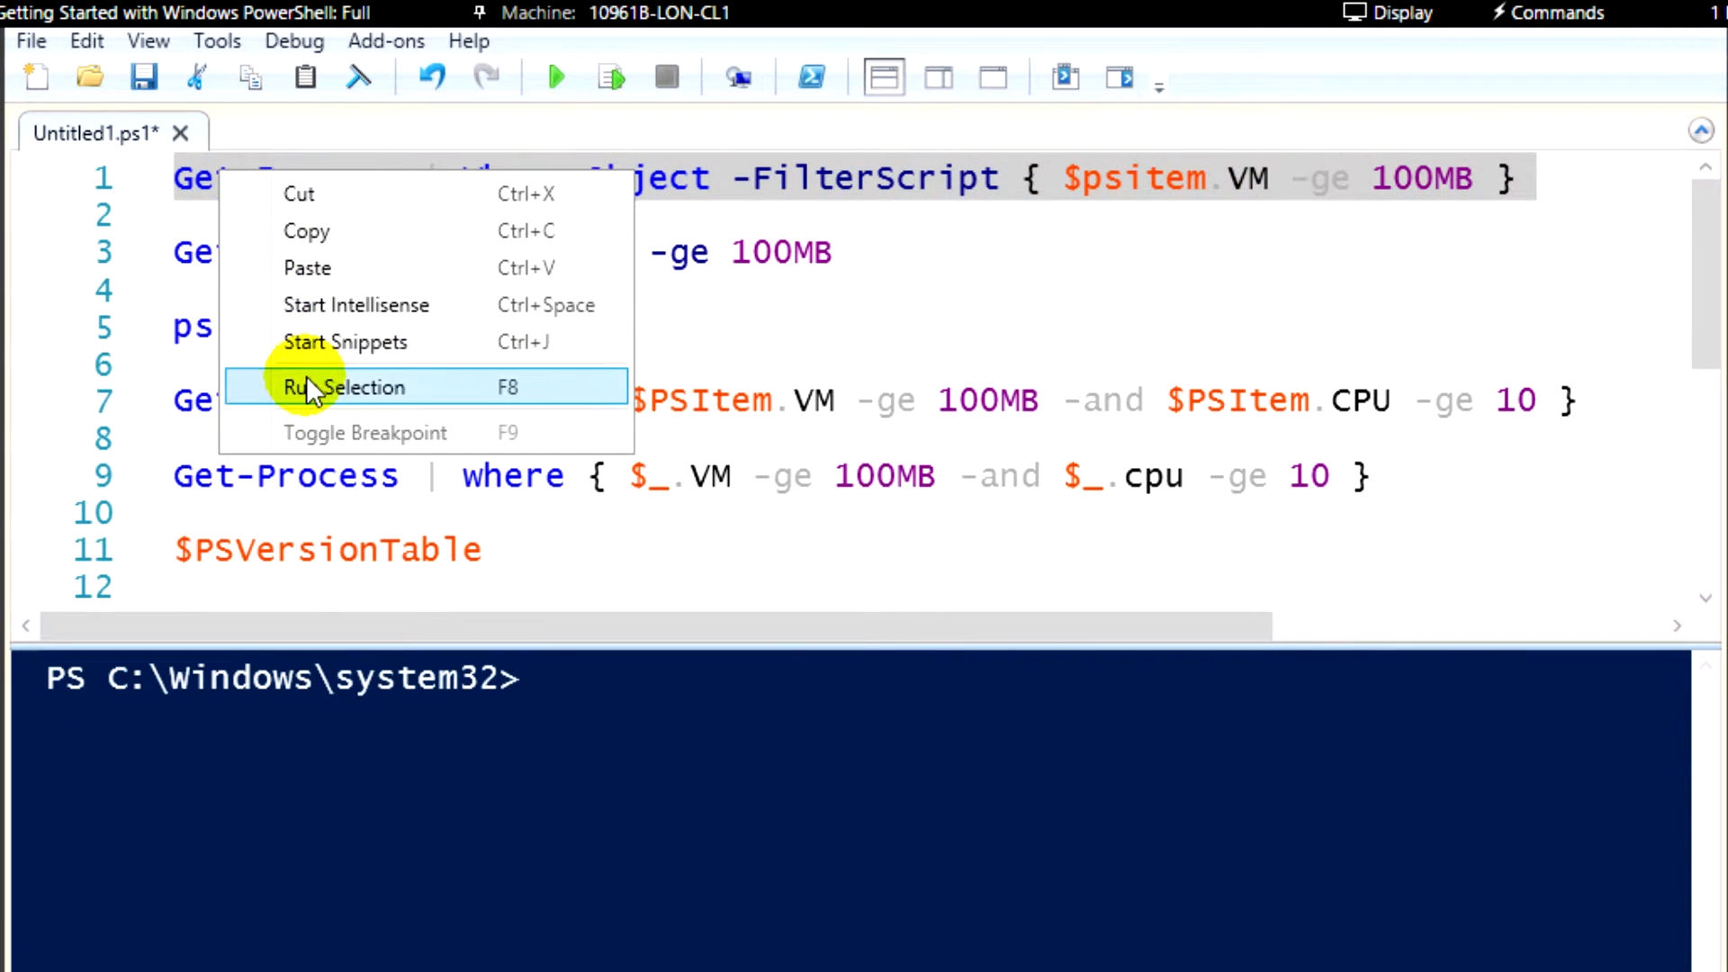
left_click(341, 387)
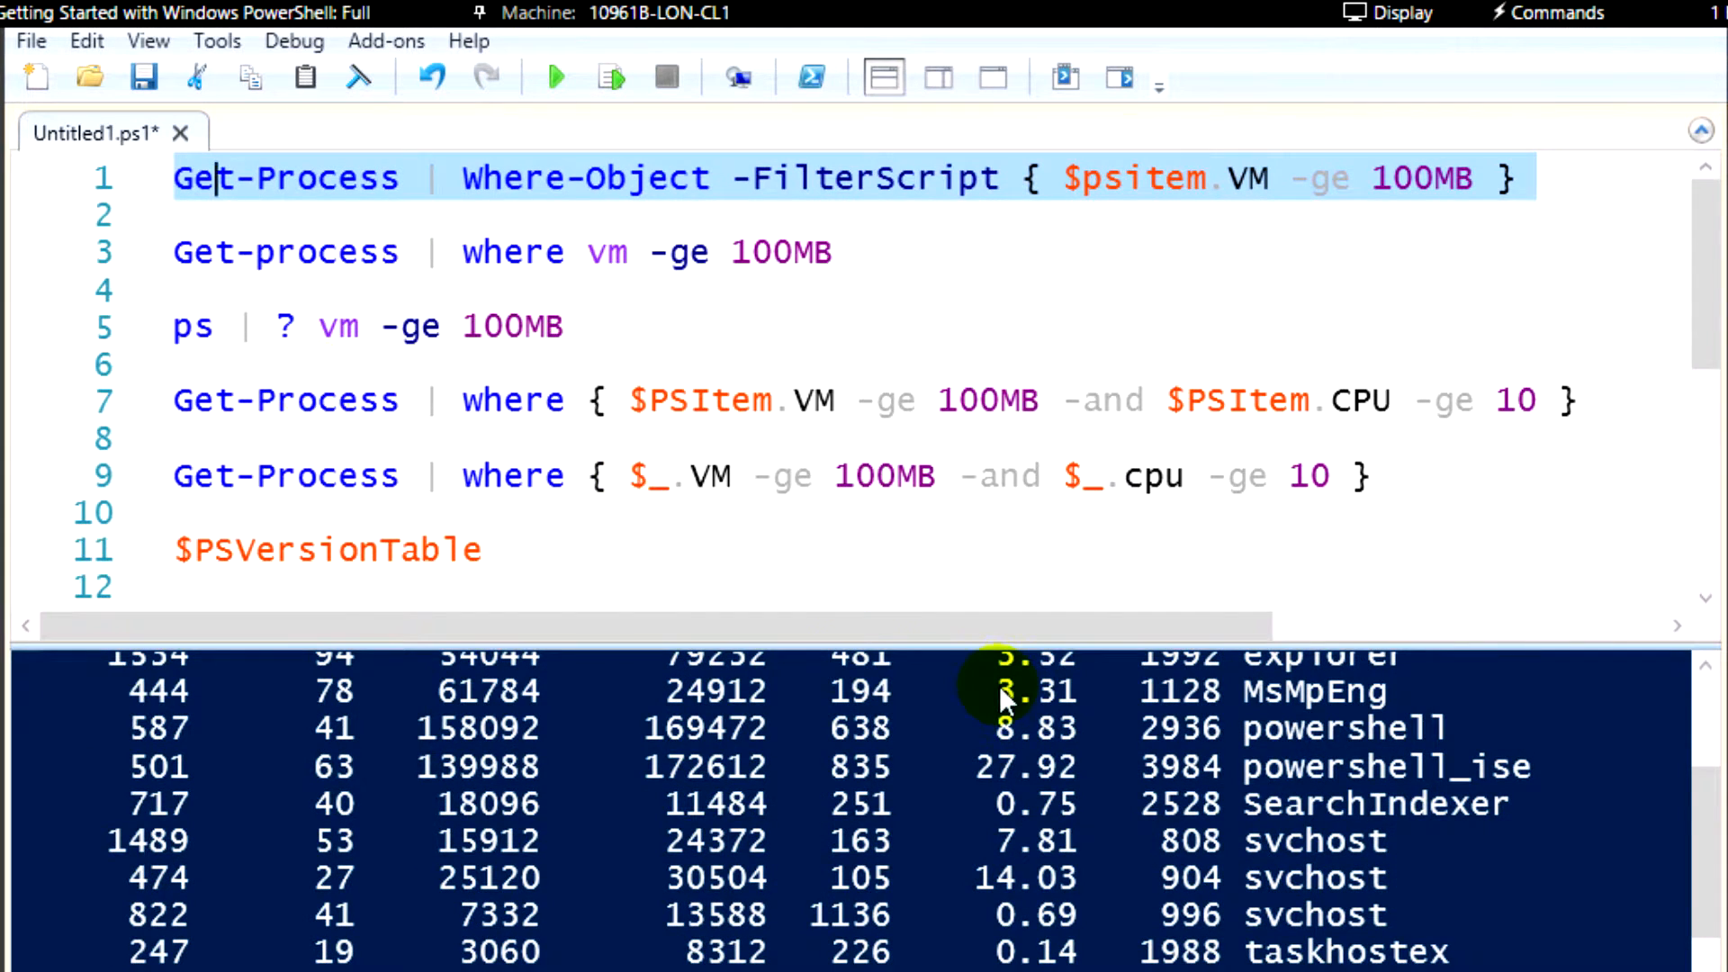
mouse_move(1703, 723)
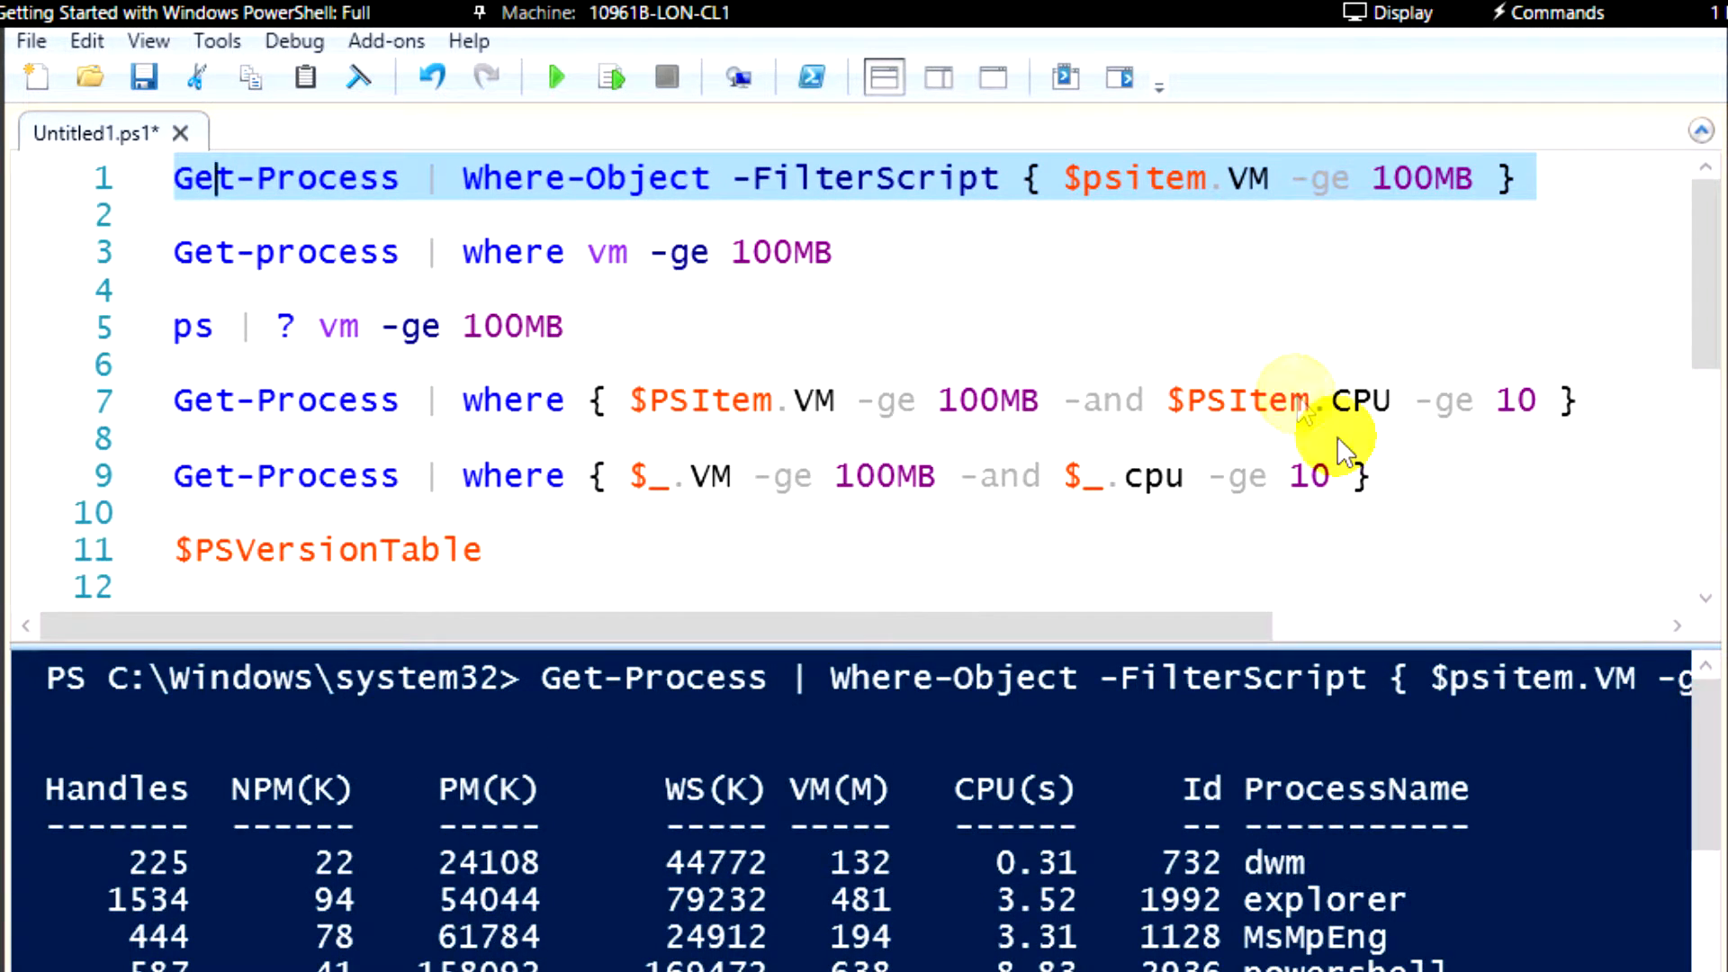
left_click(1141, 201)
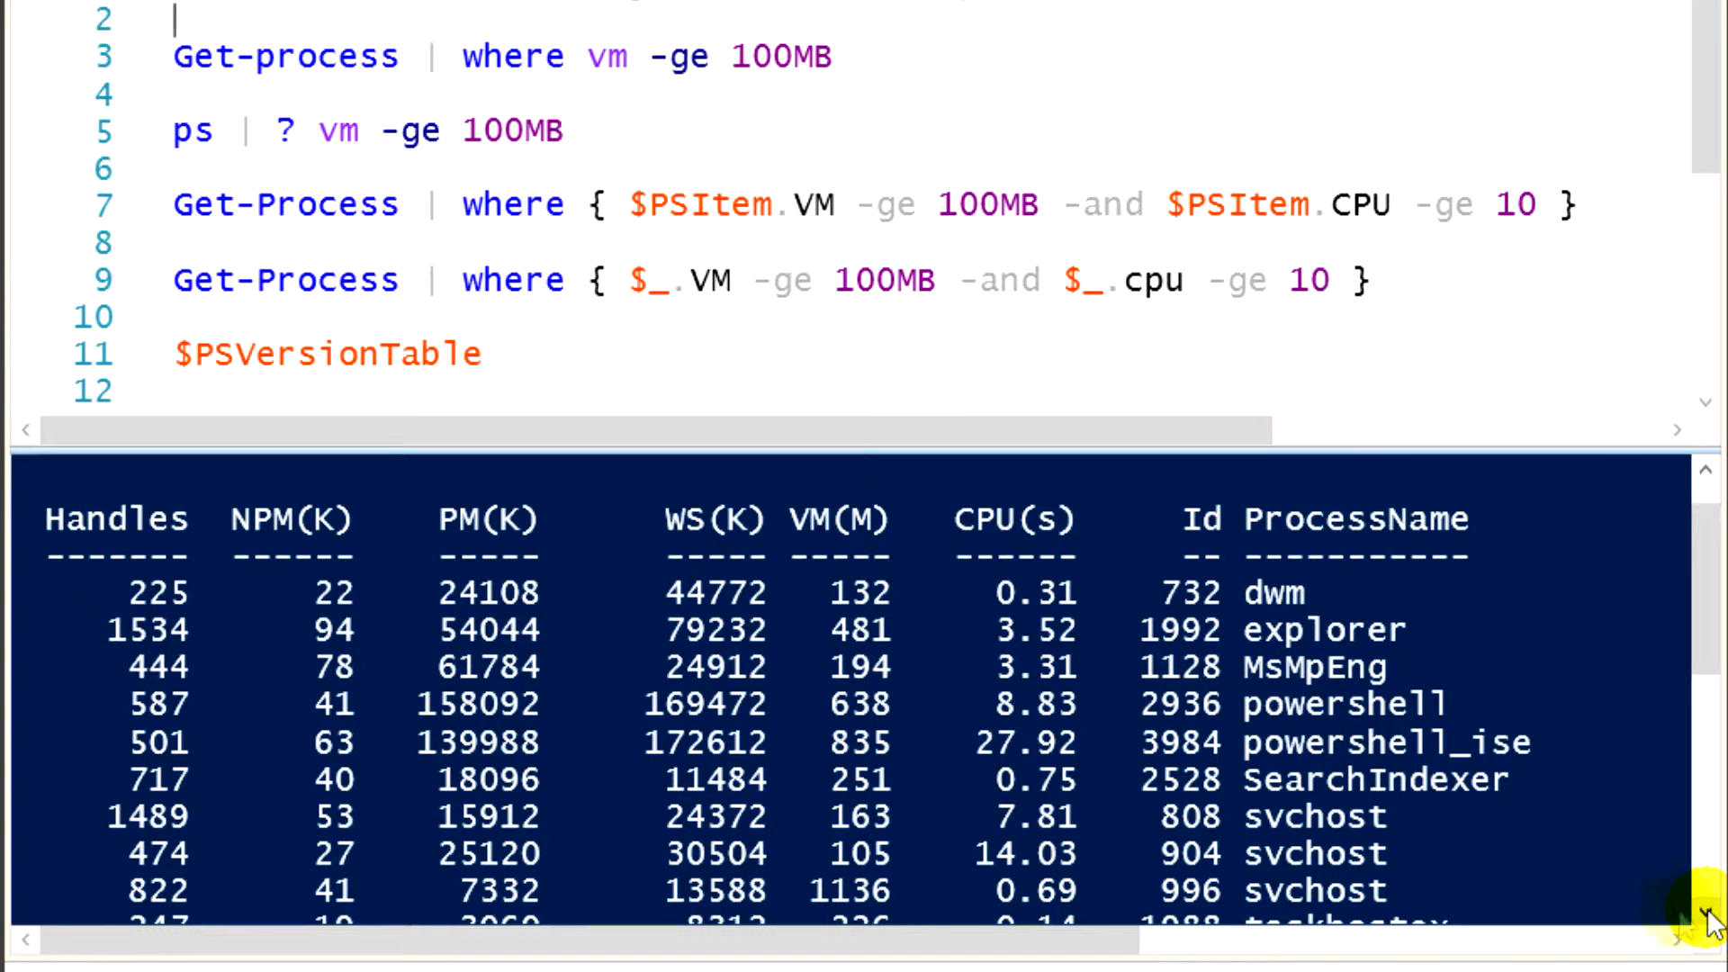
mouse_move(1425, 857)
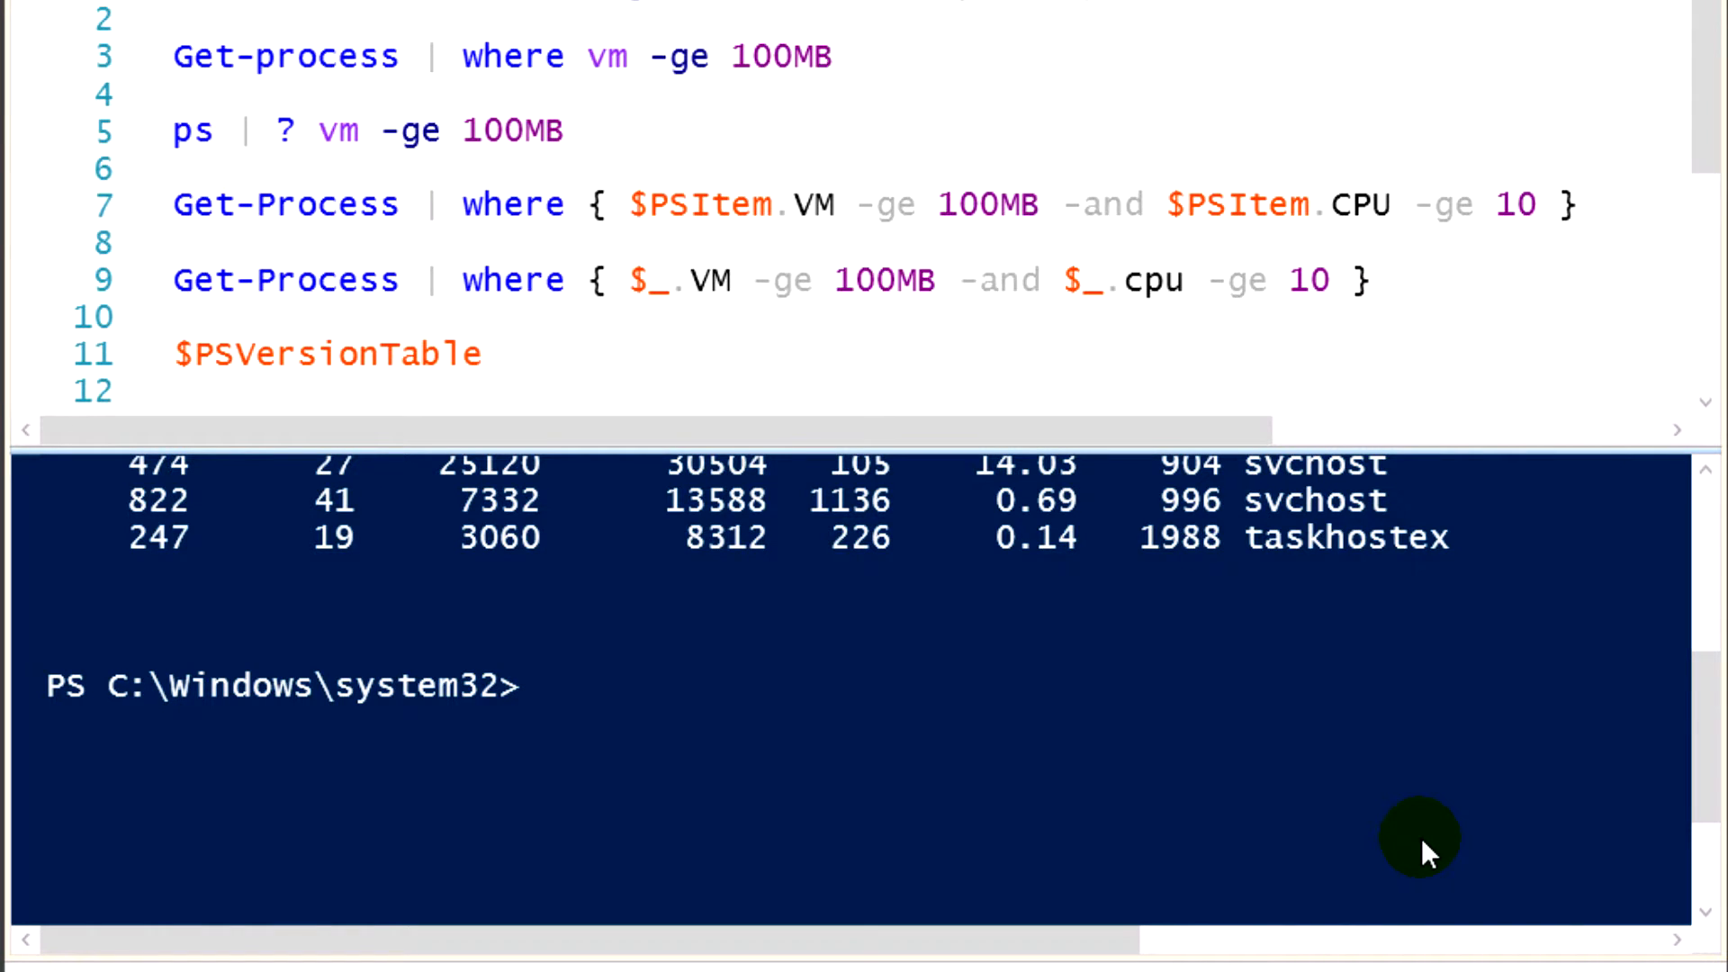
Clear the console with cls and select the Get-process | where vm -ge 100MB line.
type("cls")
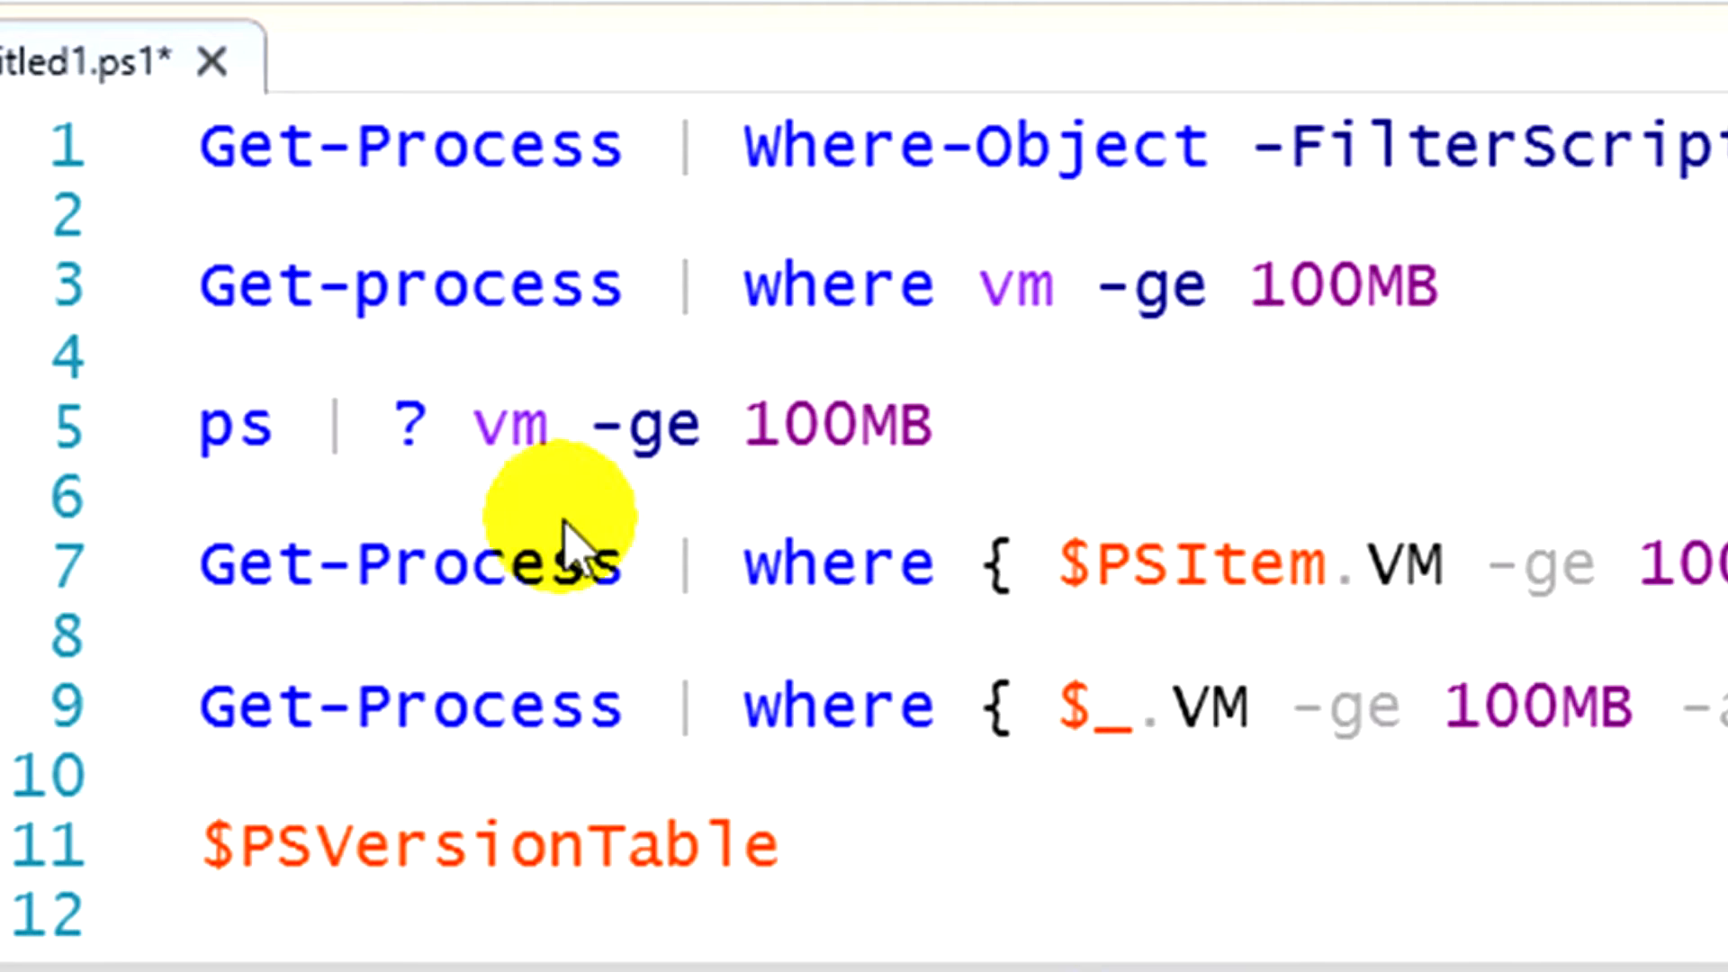
left_click(70, 306)
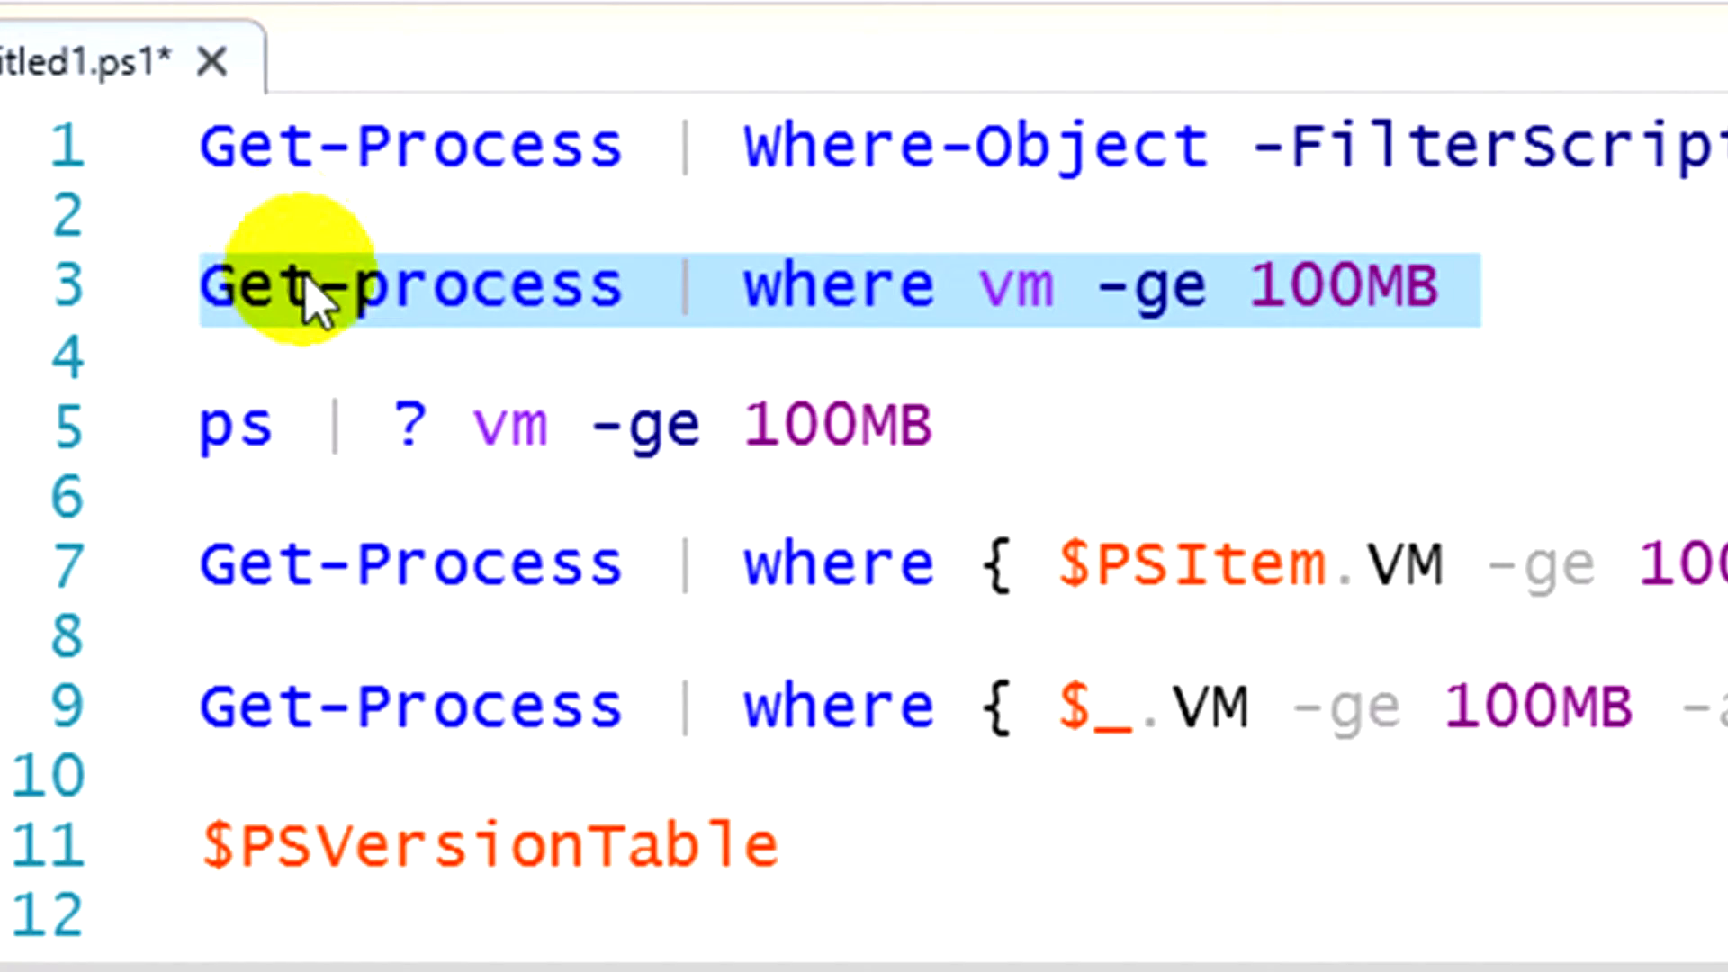
Run the selected Get-process | where vm -ge 100MB line via Run Selection.
right_click(315, 297)
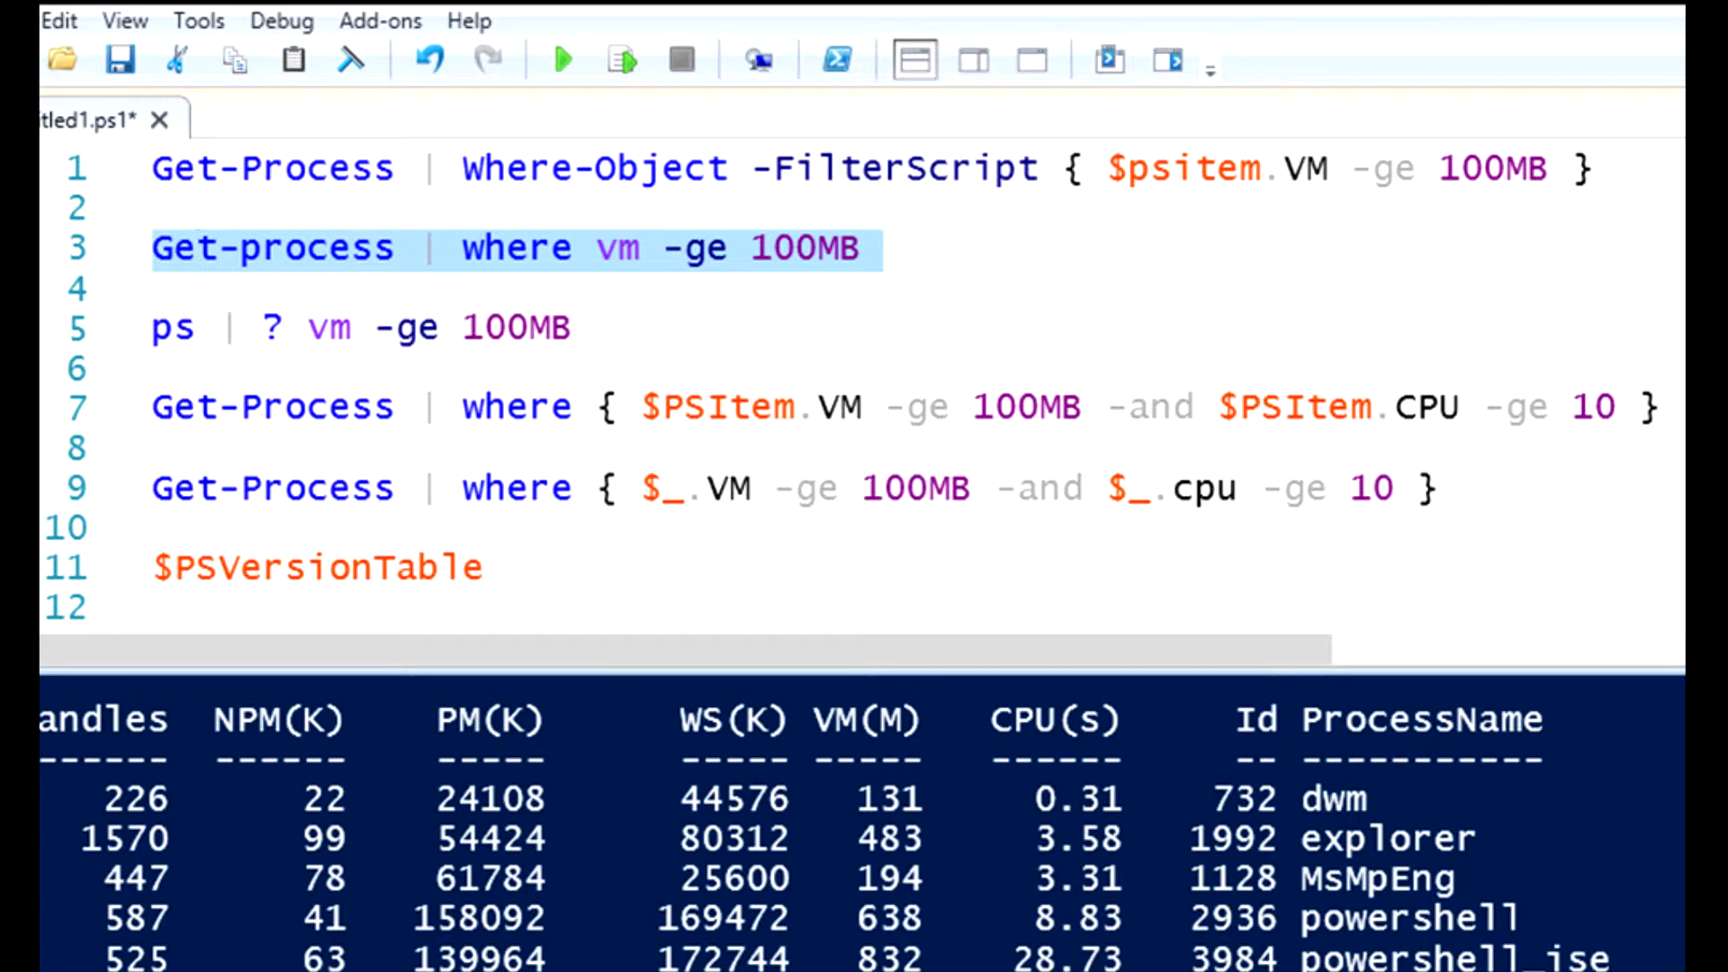
Select line 5, the alias form ps | ? vm -ge 100MB.
left_click(196, 249)
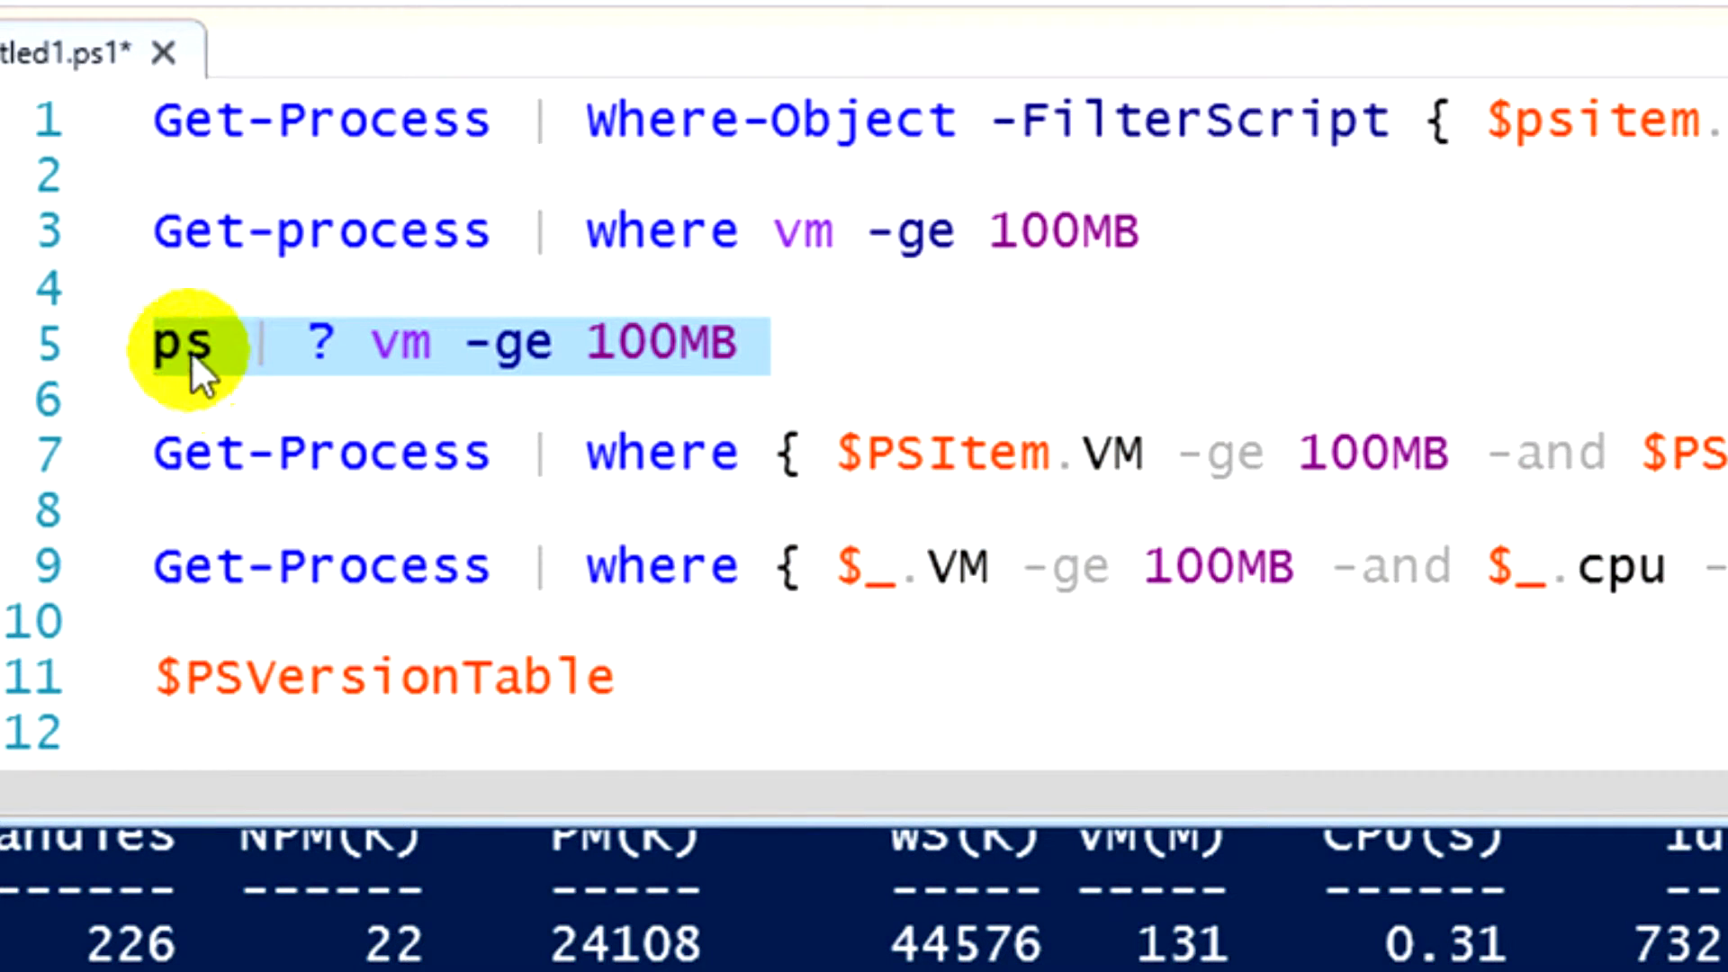
Run only line 5, ps | ? vm -ge 100MB, listing the large processes again.
right_click(189, 346)
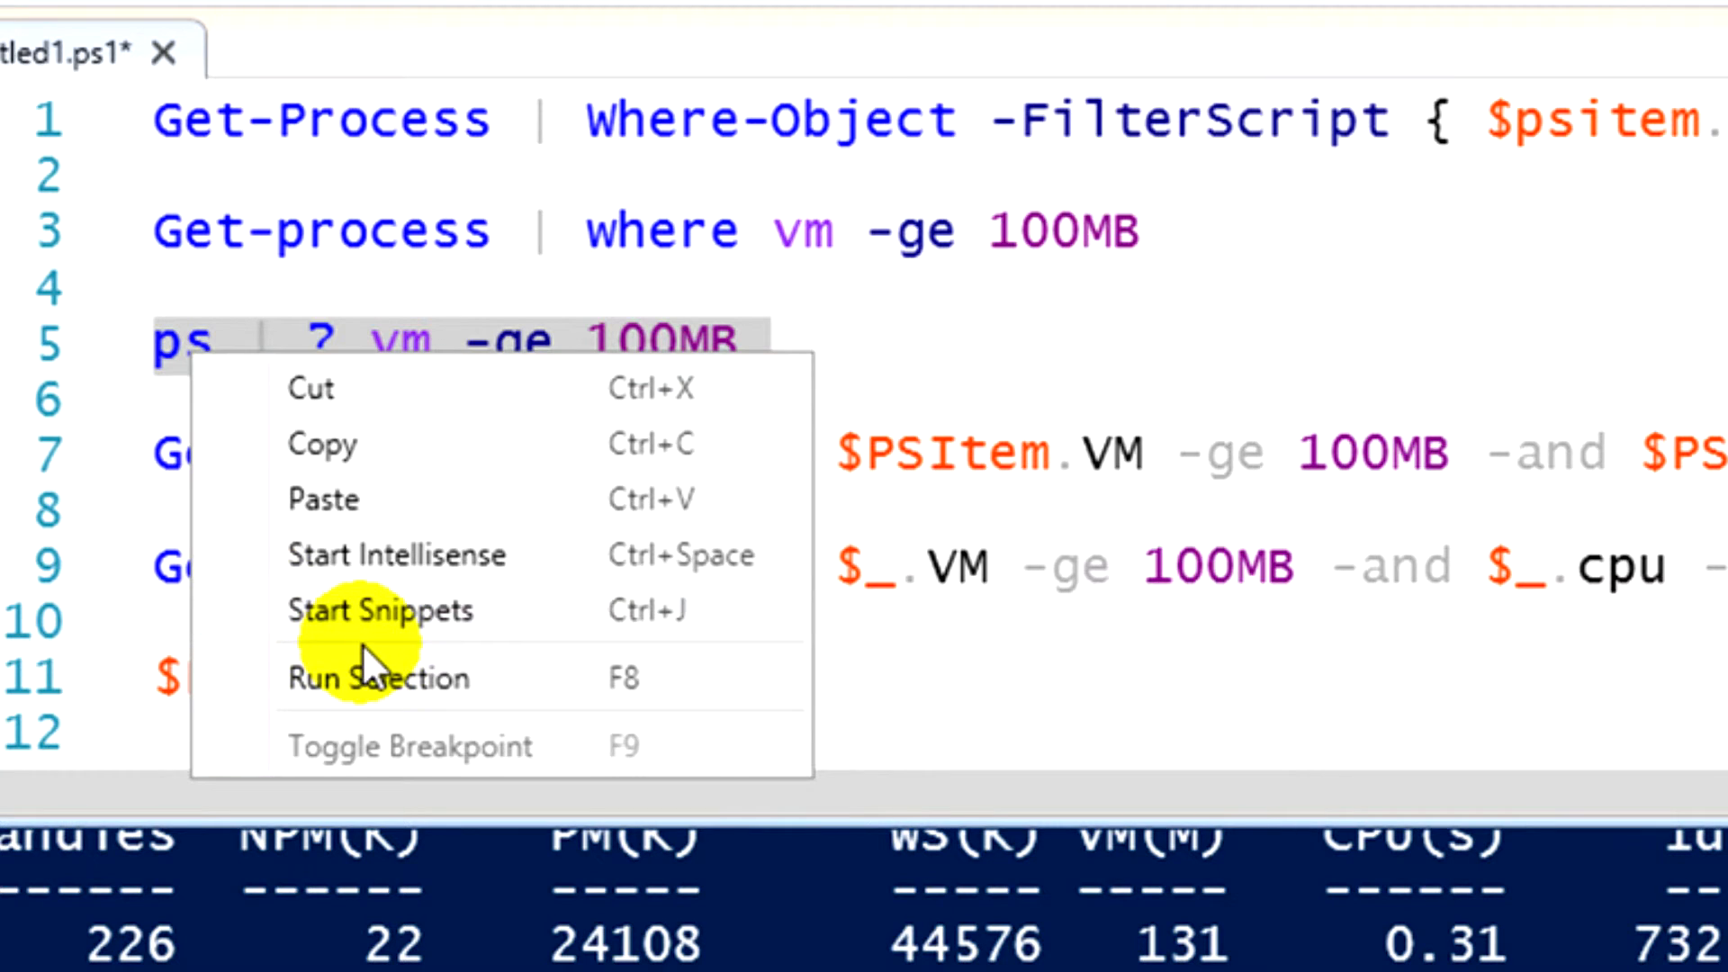
mouse_move(376, 695)
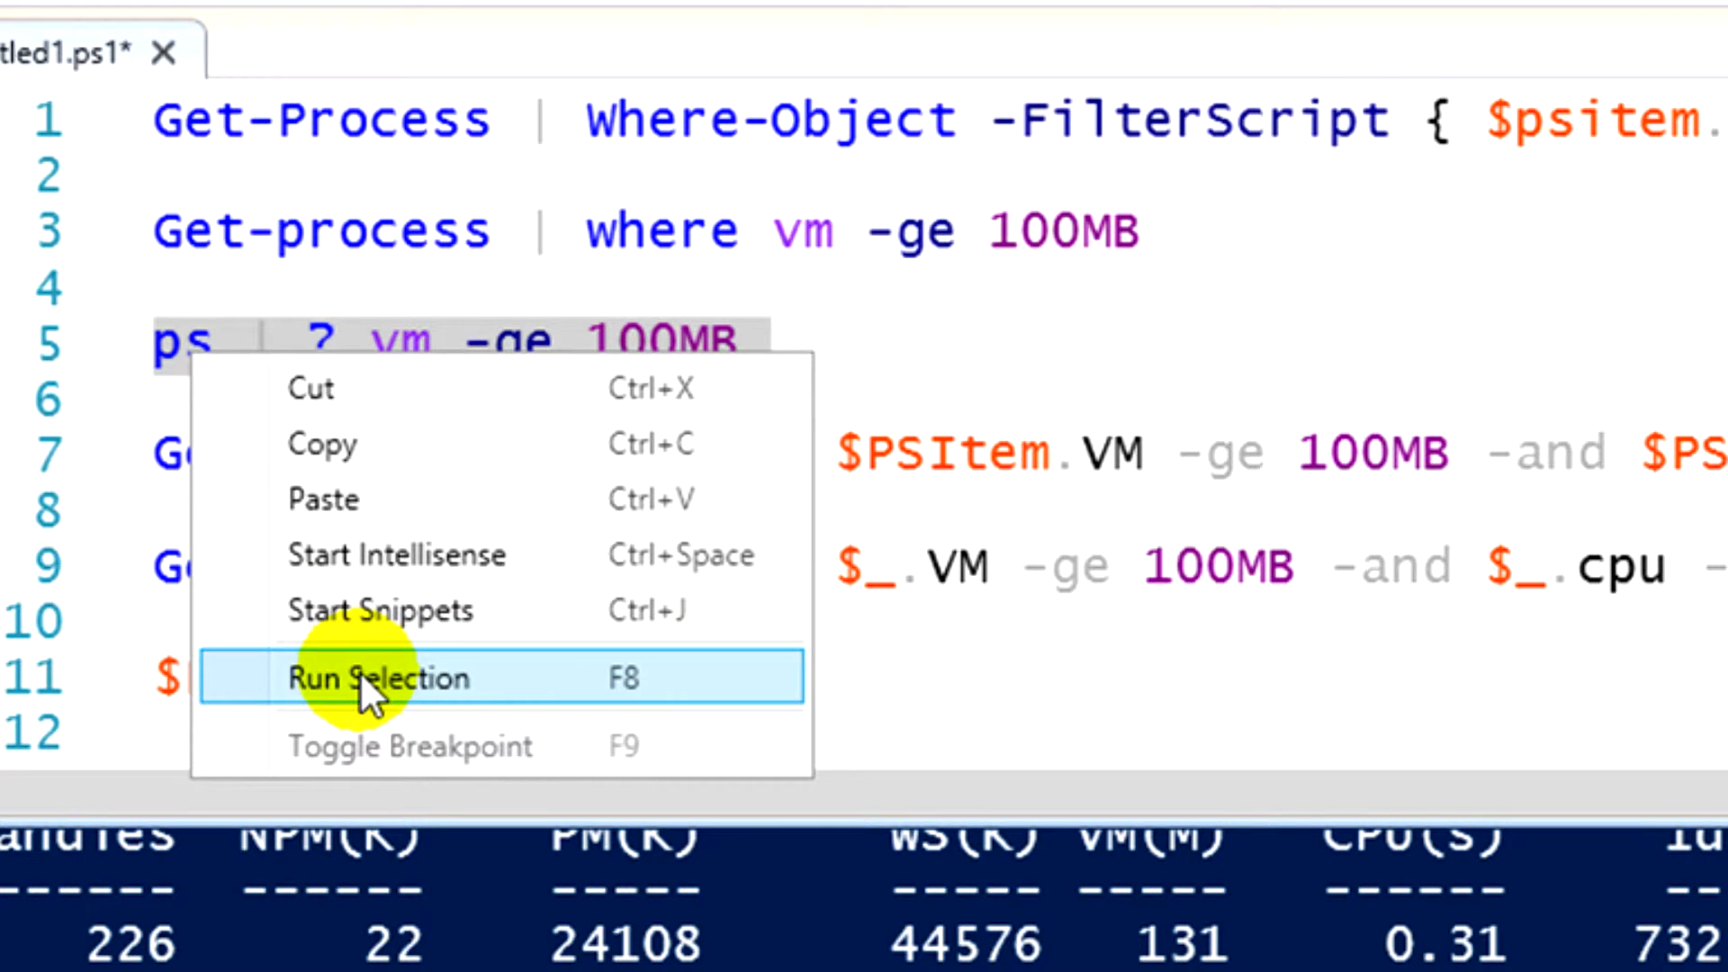
left_click(371, 679)
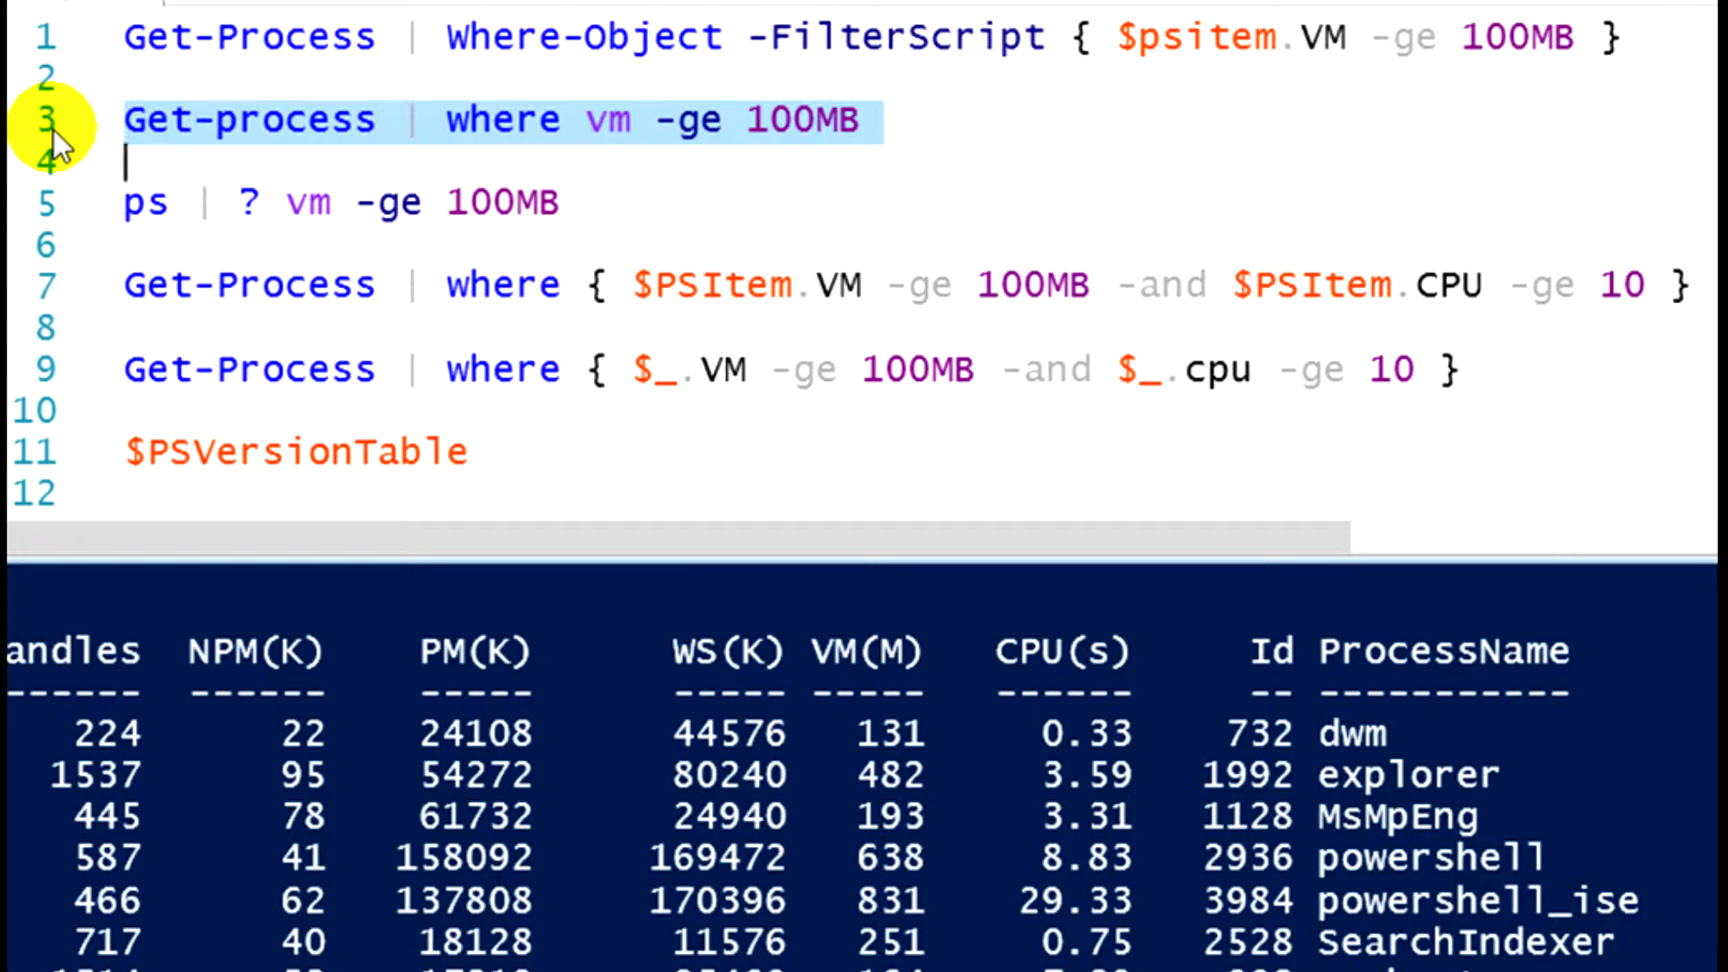
mouse_move(532, 667)
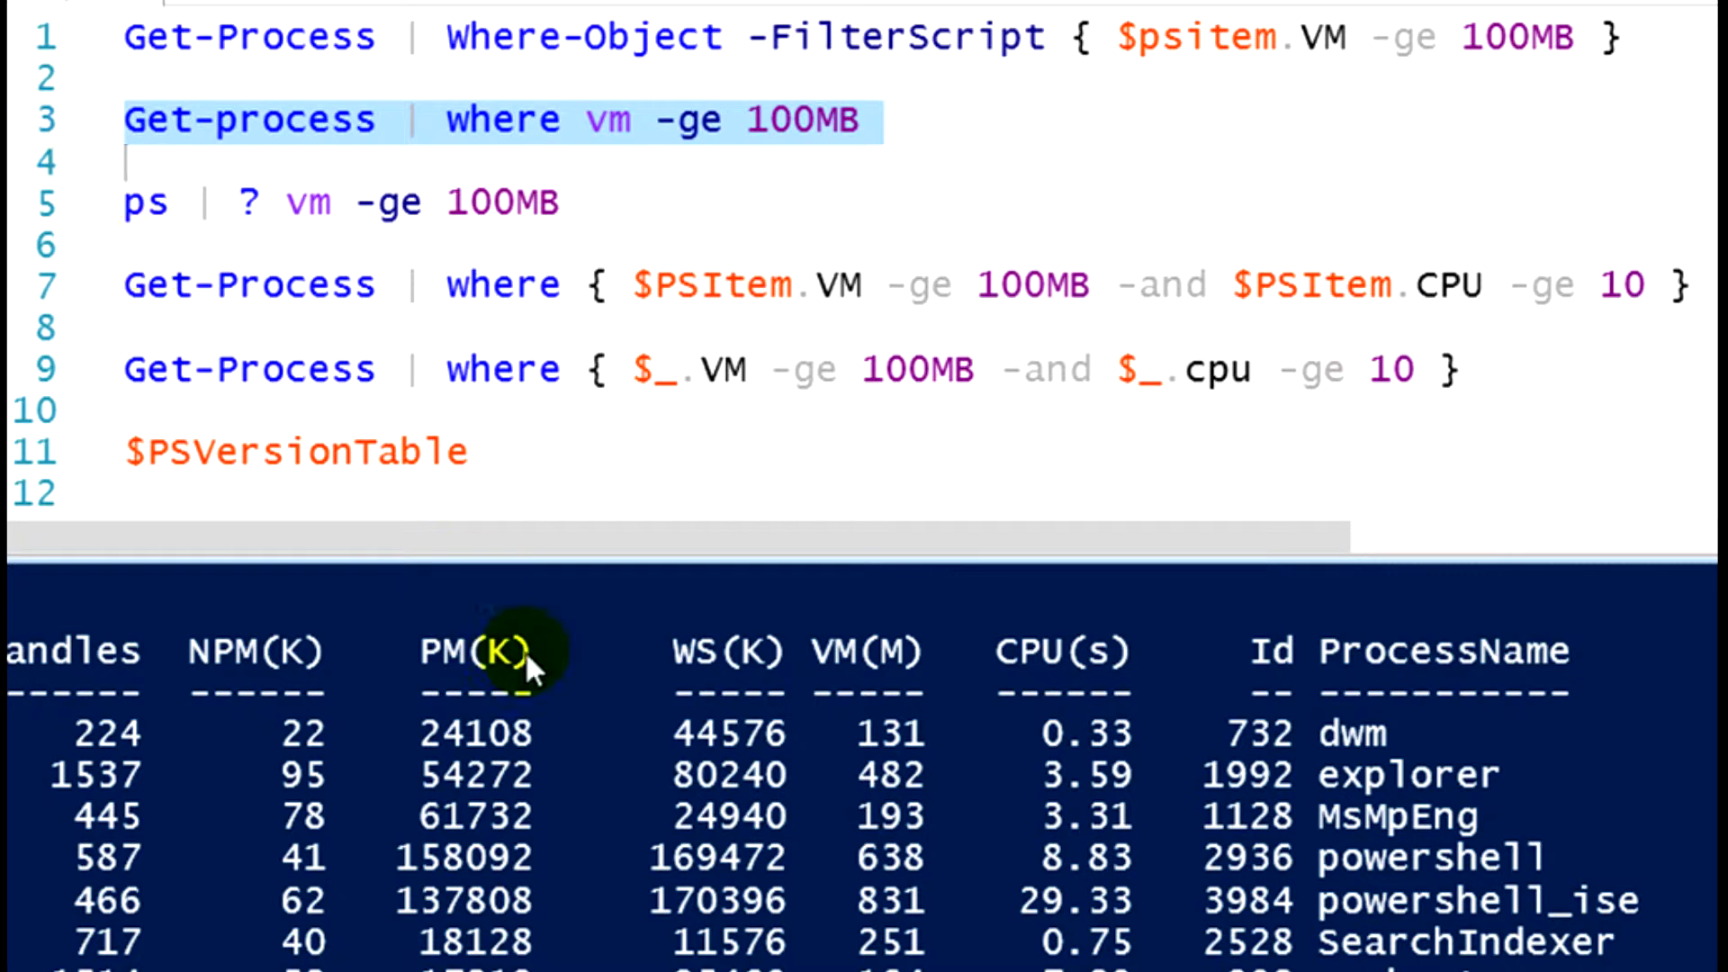
mouse_move(1033, 824)
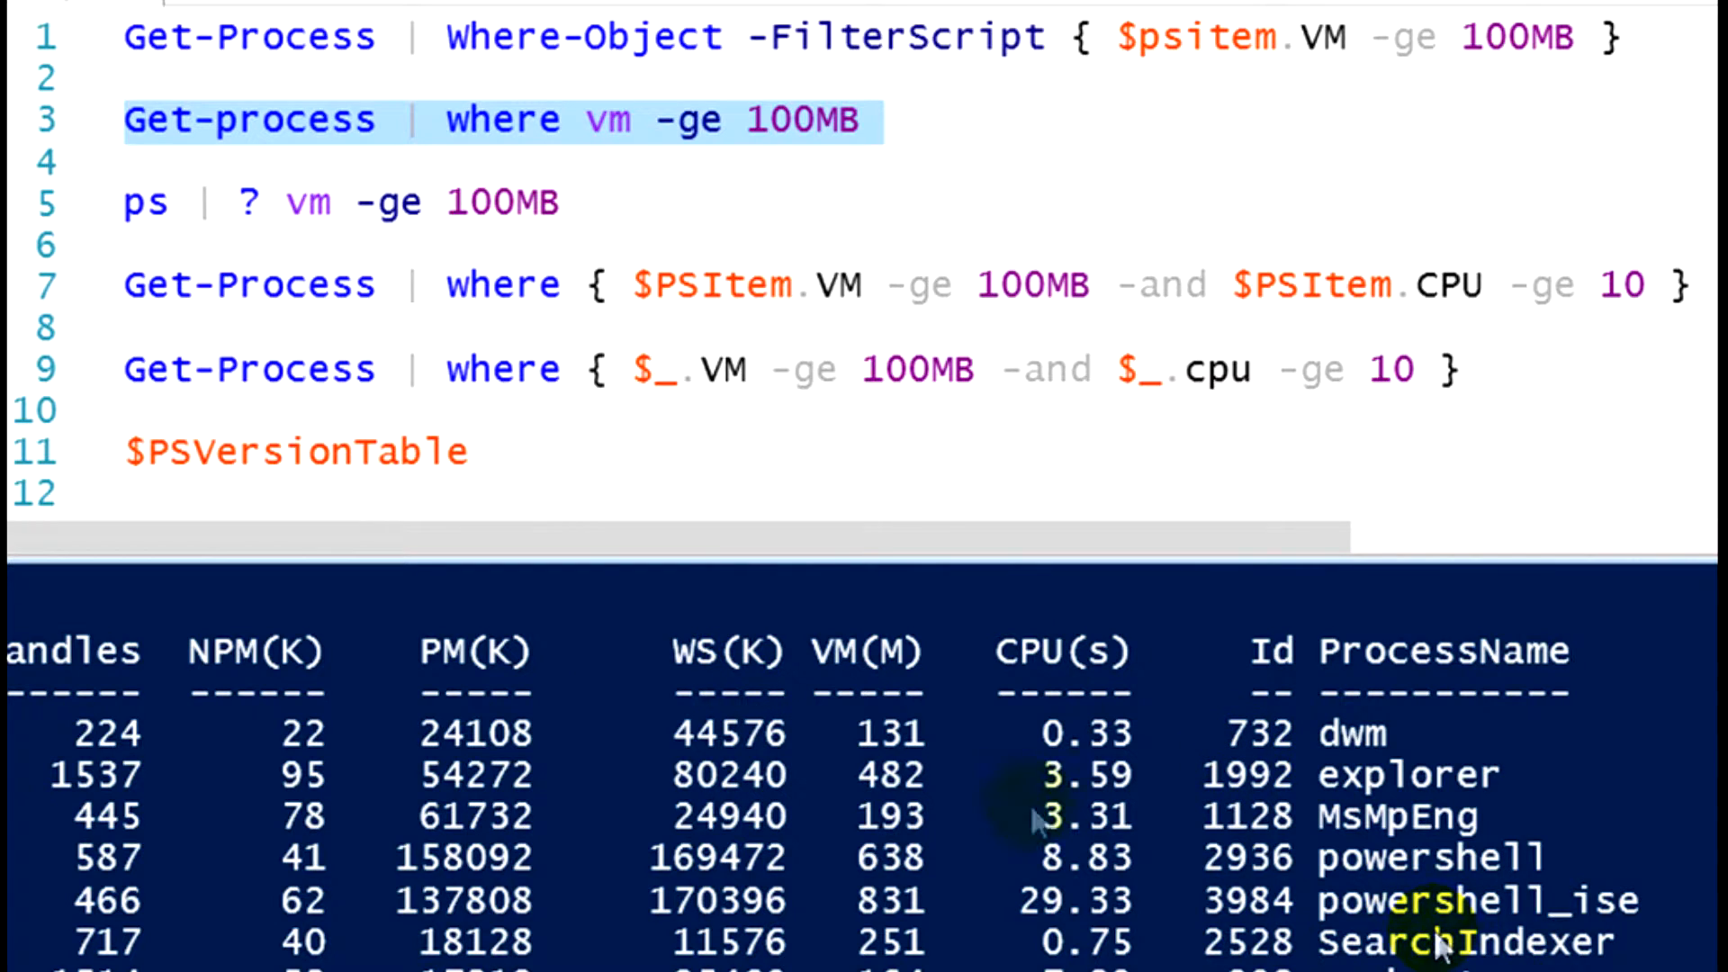
Deselect line 7 and clear the console to an empty prompt.
left_click(39, 284)
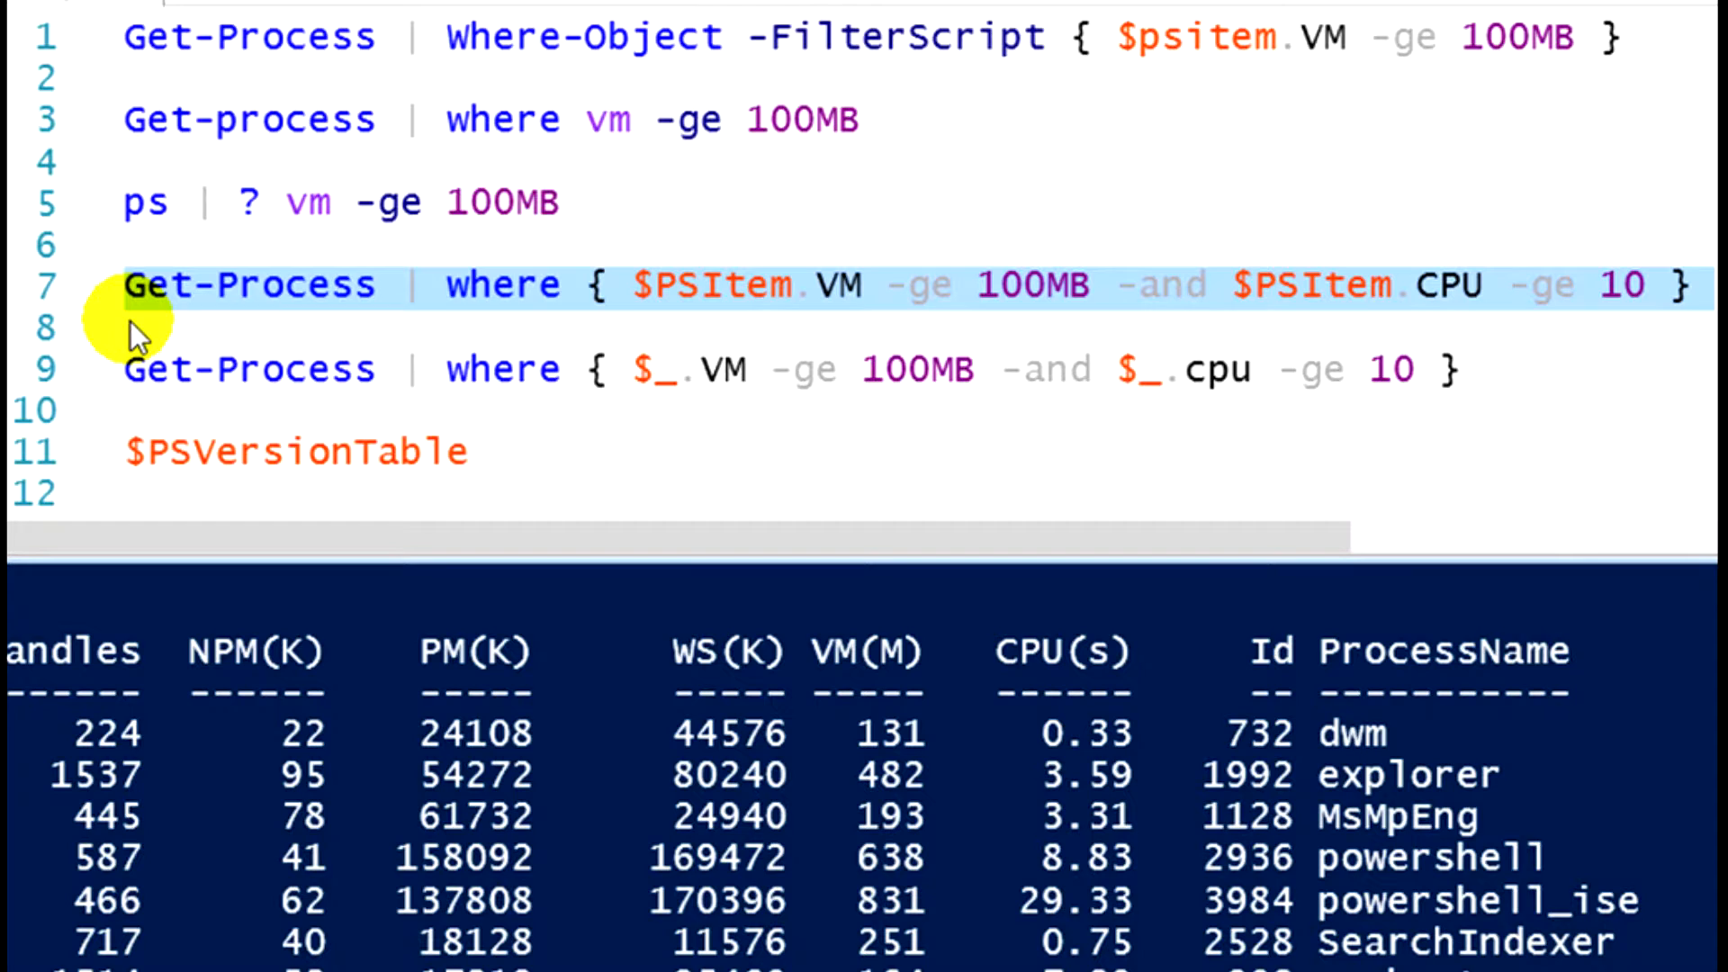
mouse_move(1166, 338)
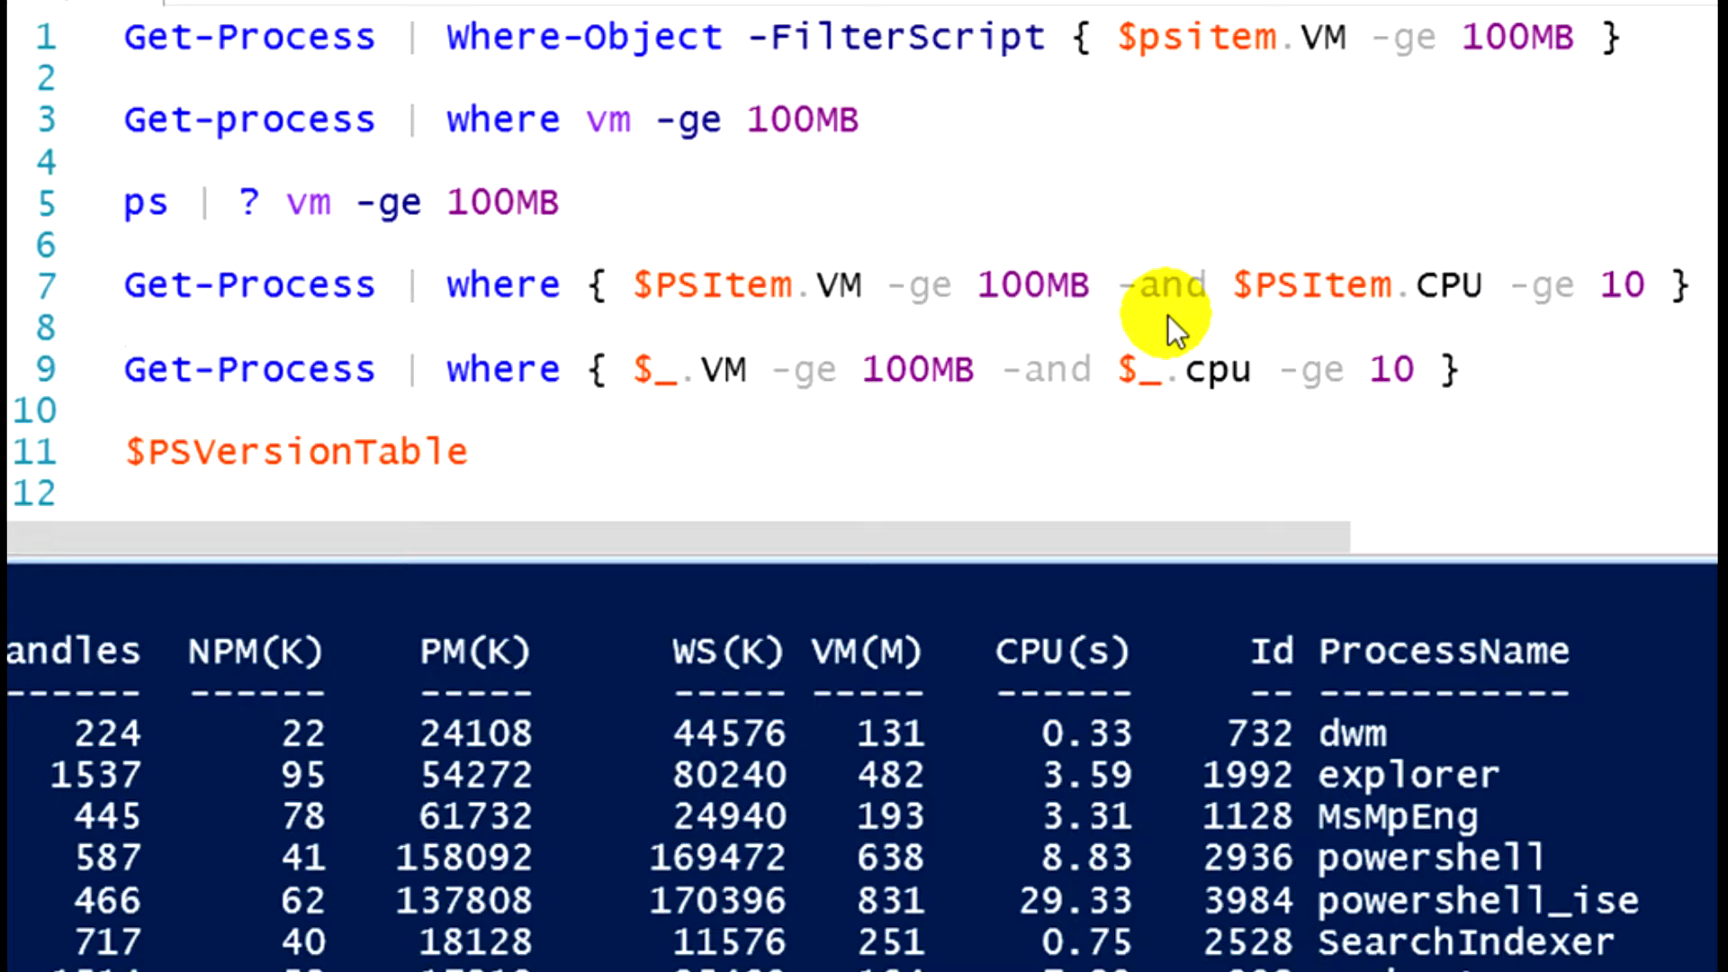
left_click(130, 326)
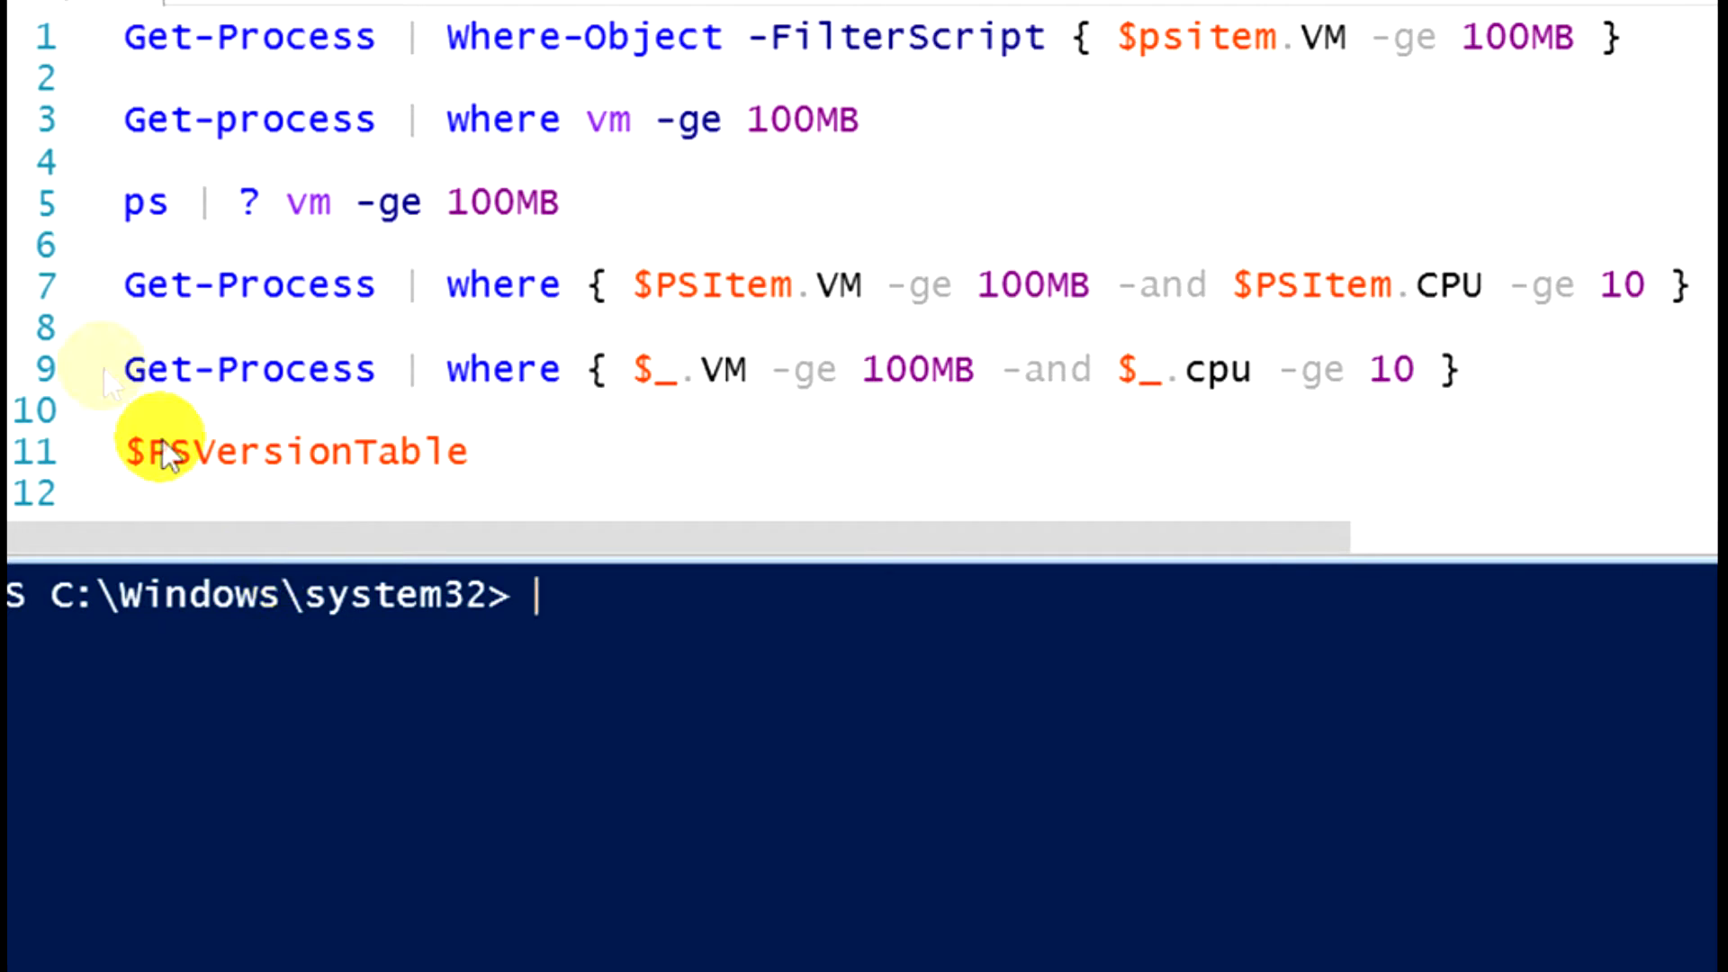
mouse_move(51, 315)
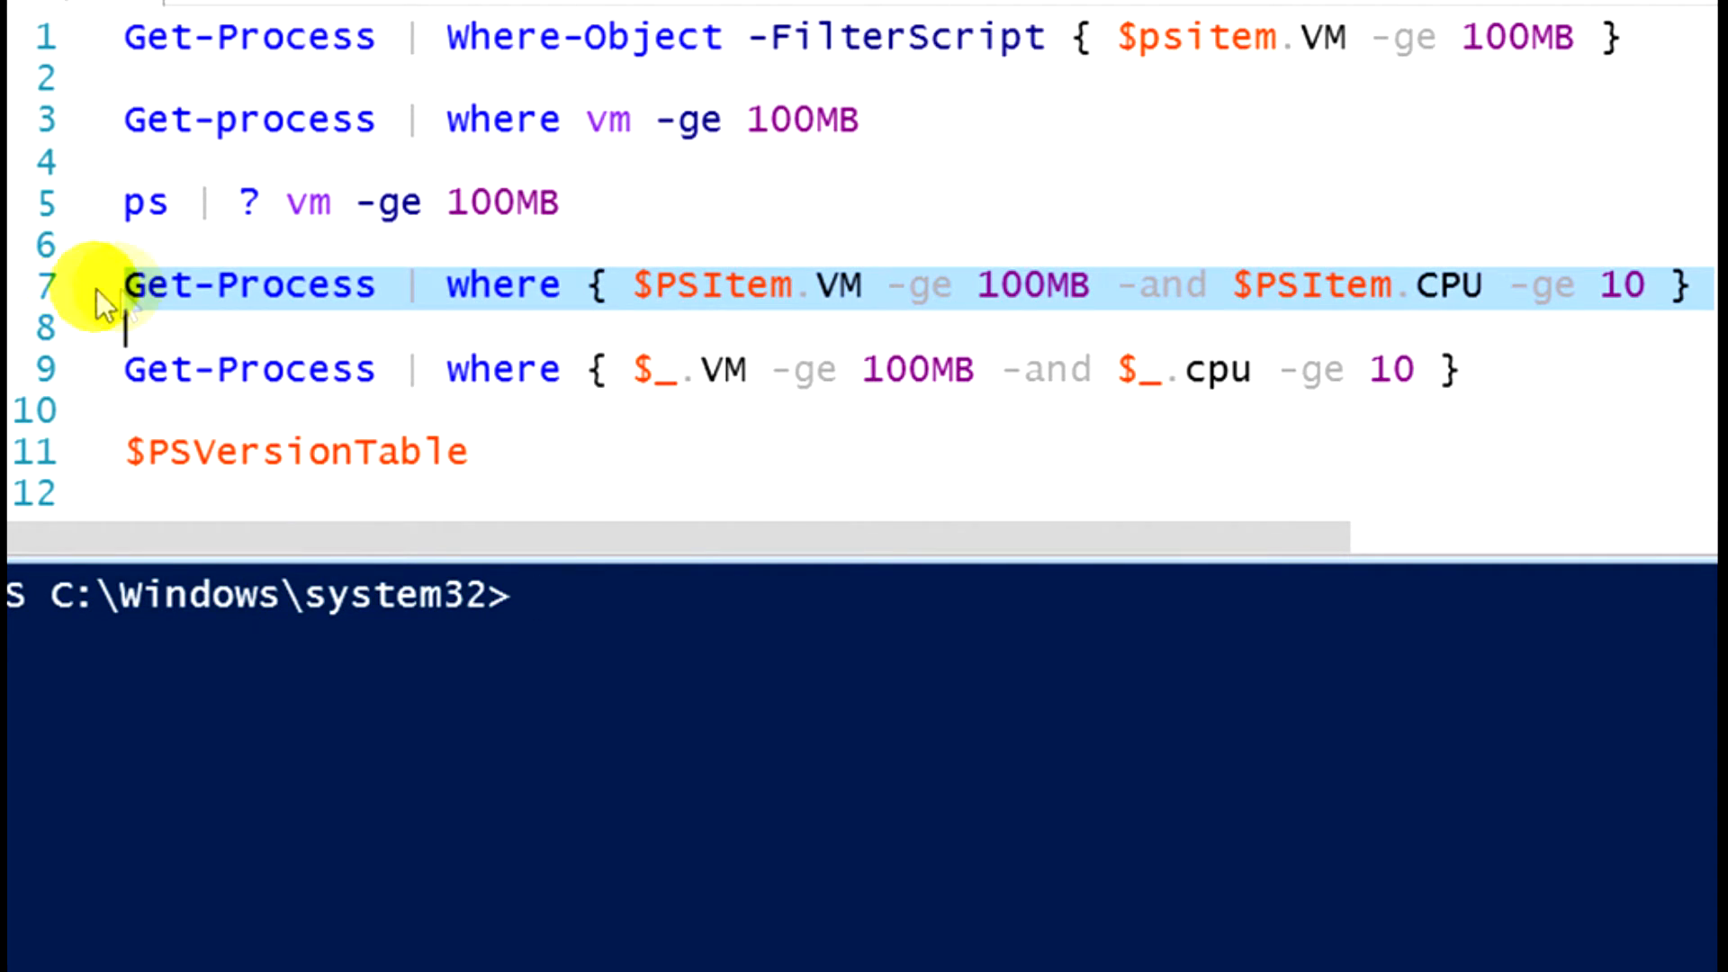
Run only line 7, the VM -ge 100MB and CPU -ge 10 filter.
right_click(108, 297)
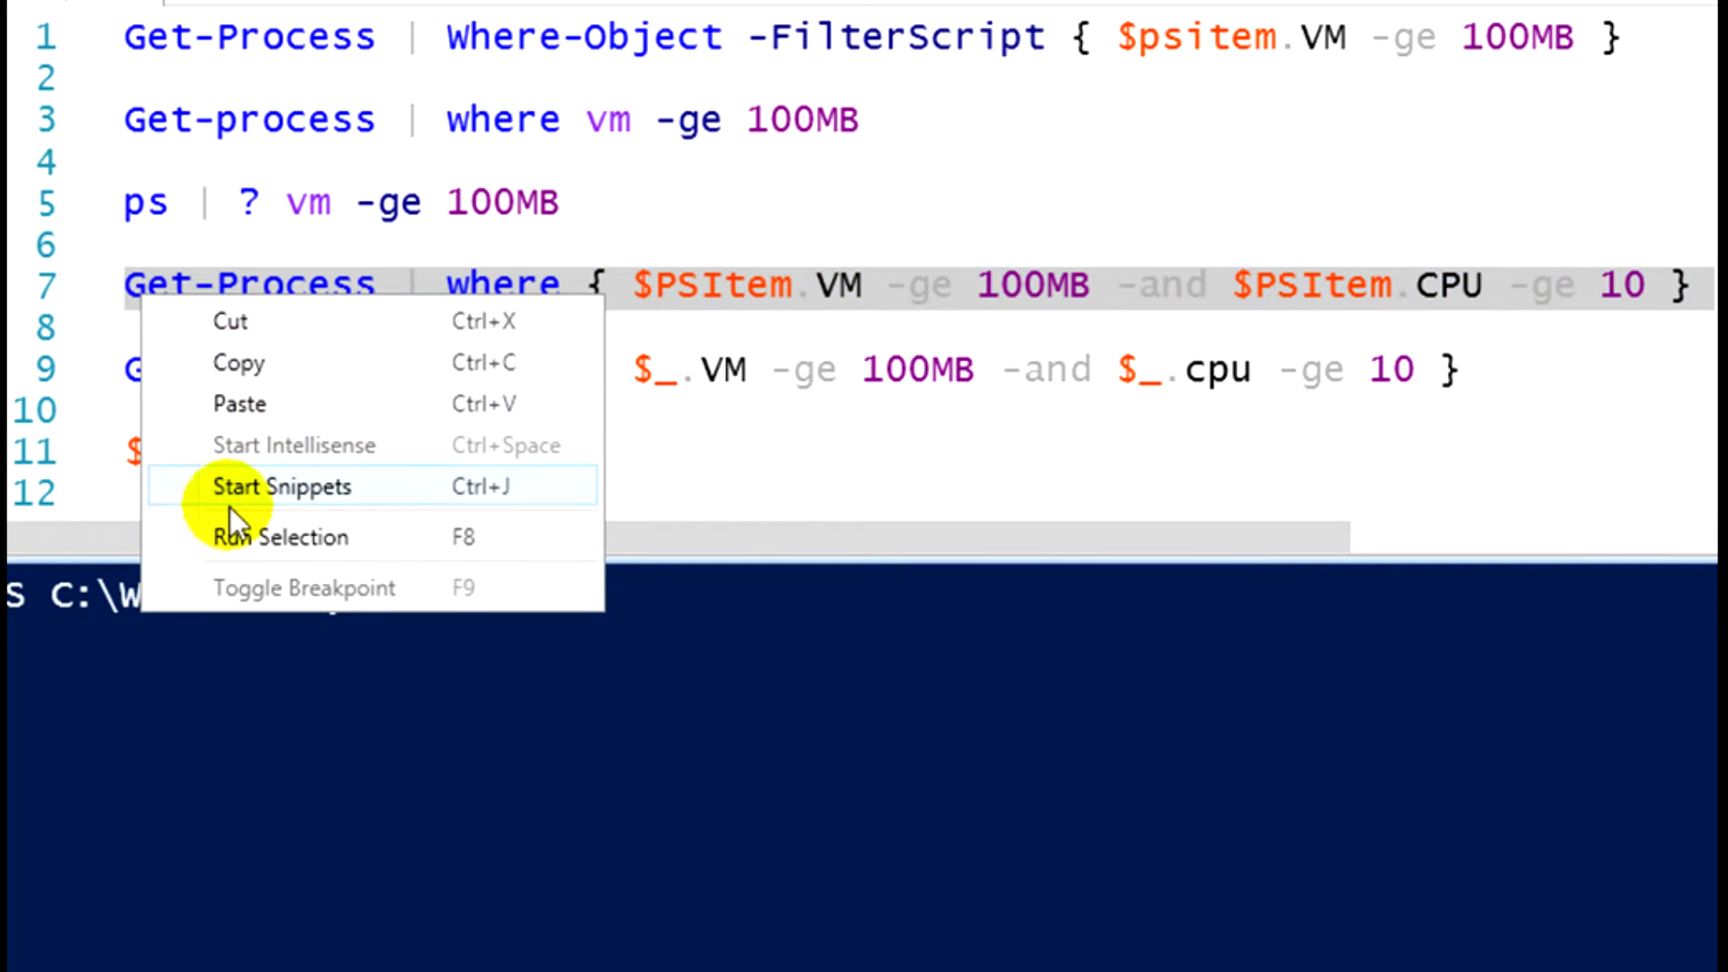
left_click(281, 536)
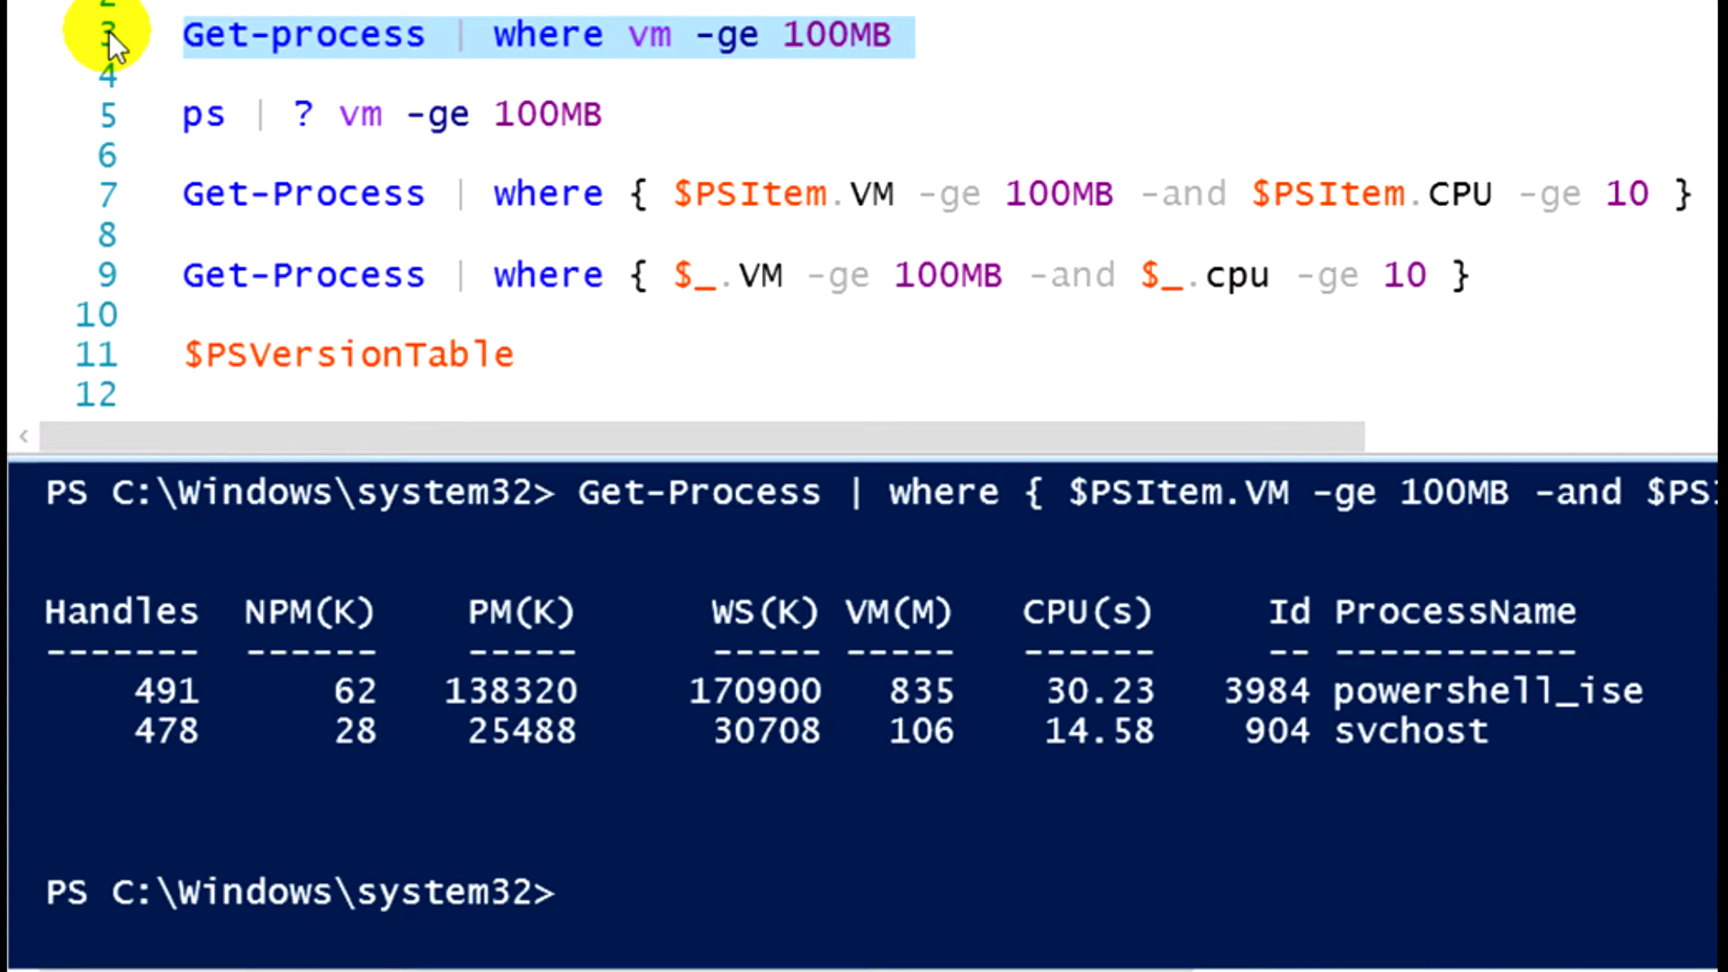
mouse_move(33, 238)
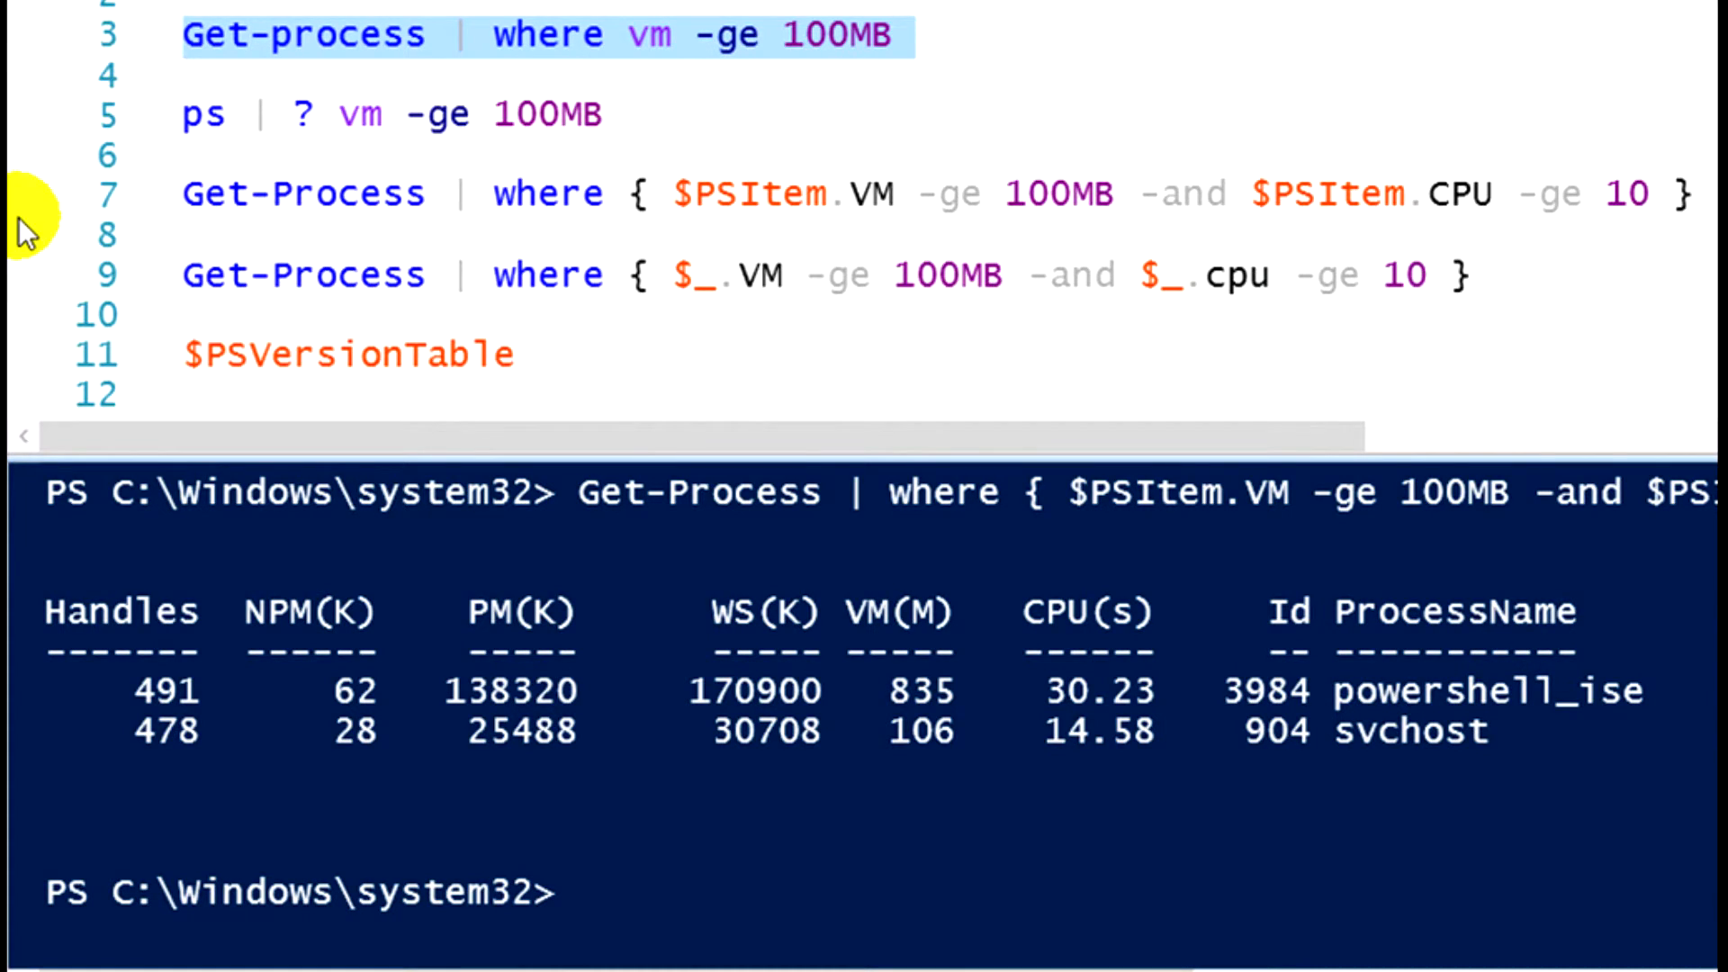
Clear the line 3 selection and mark the $_ variable in line 9.
left_click(296, 274)
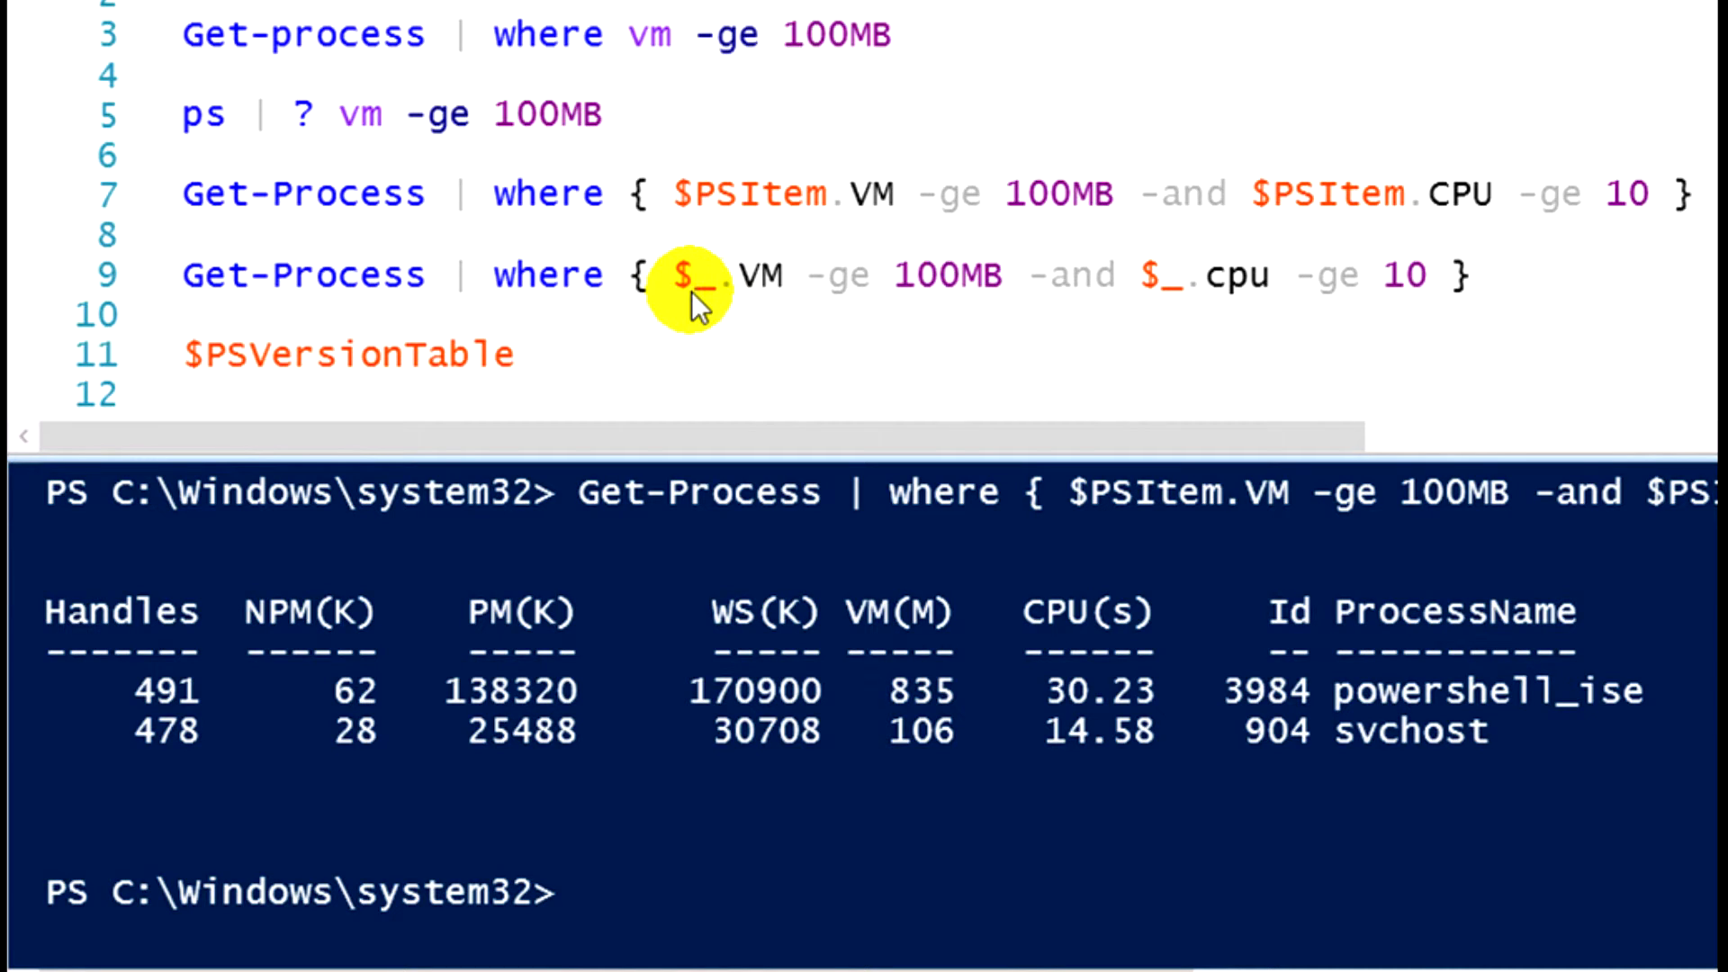
left_click(694, 274)
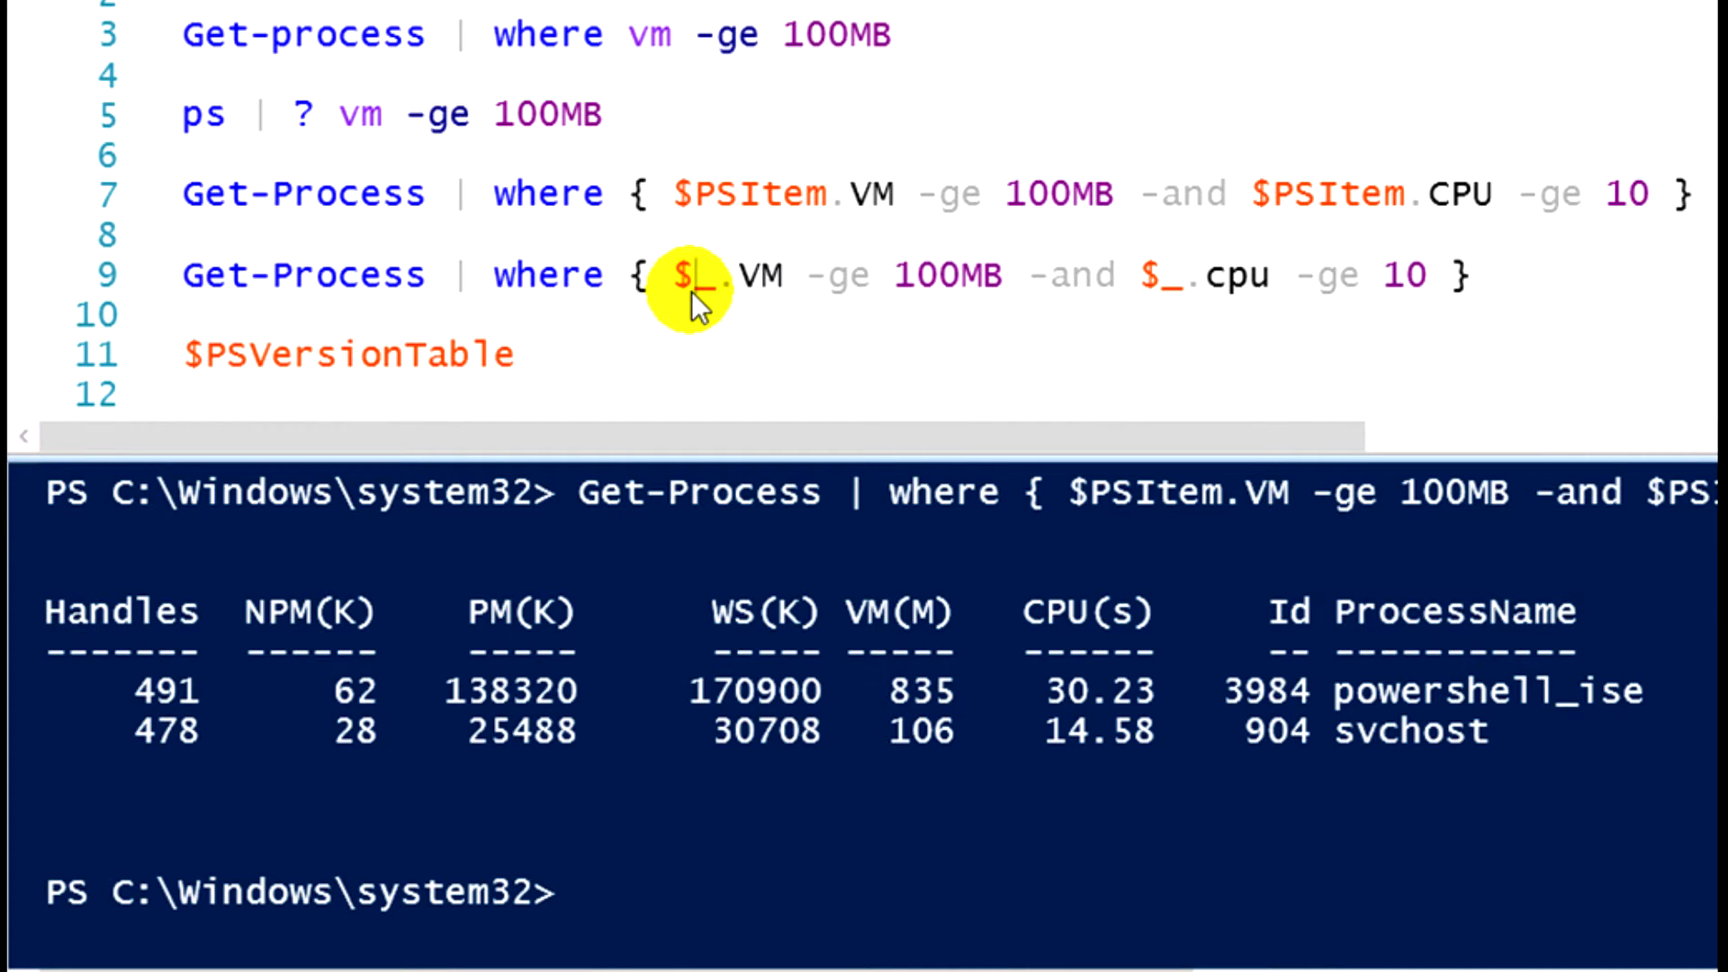
mouse_move(691, 214)
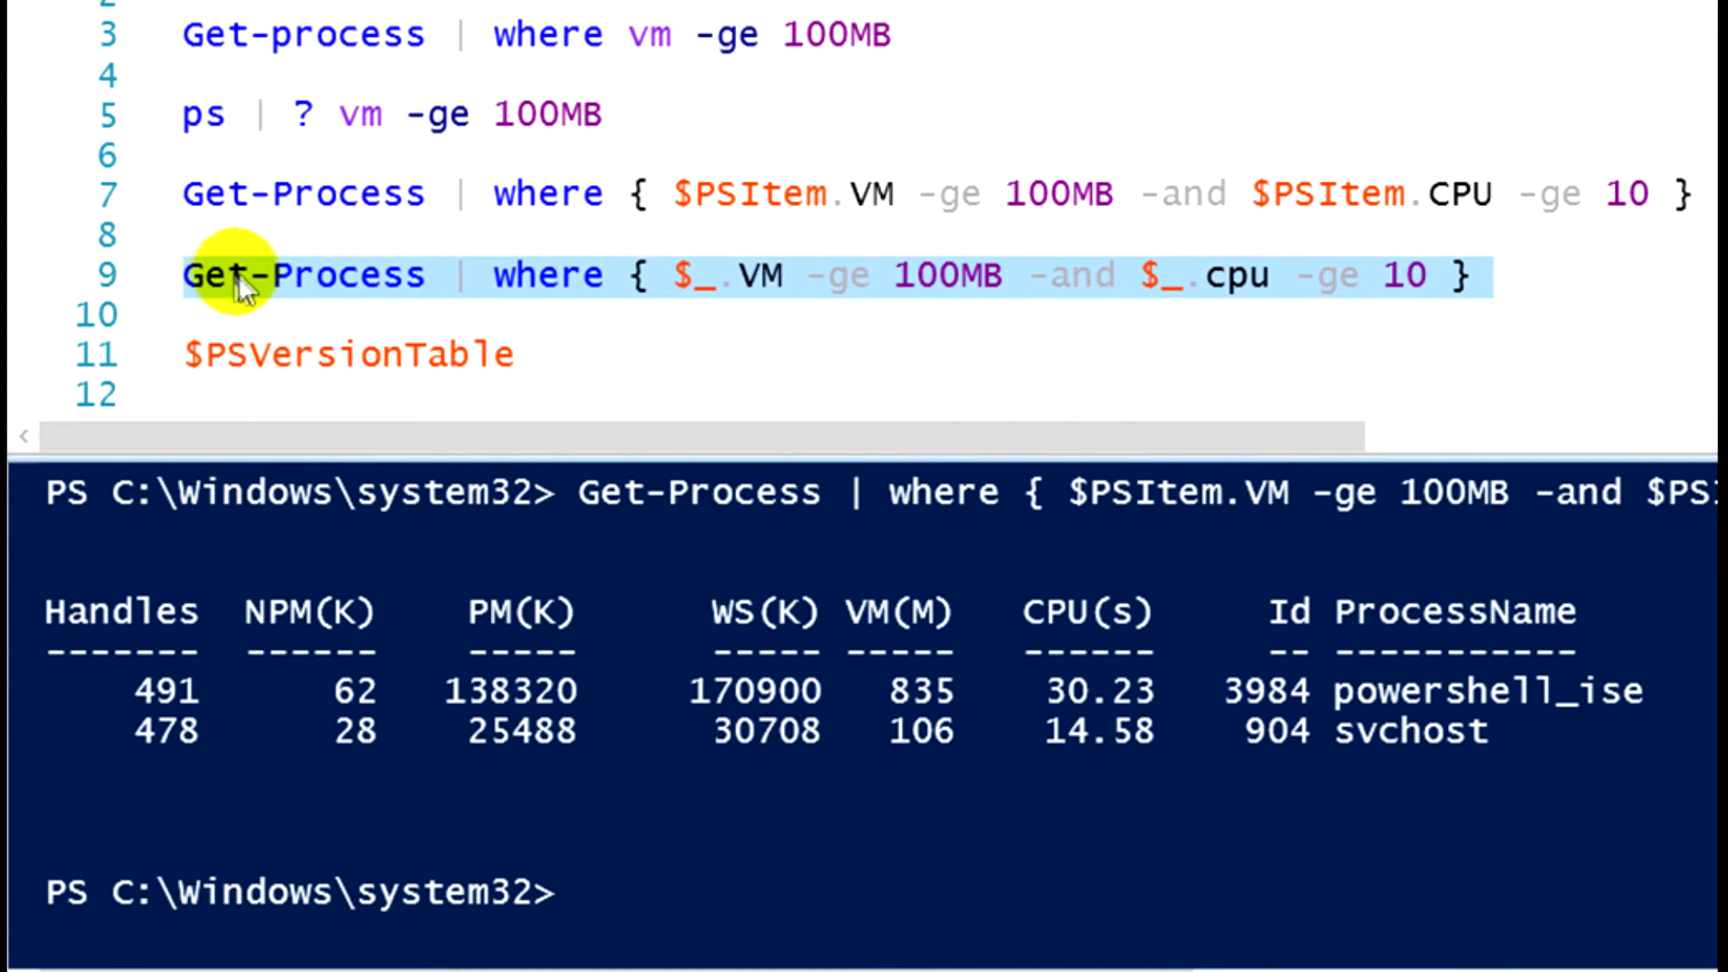
Run only line 9, the $_ shorthand VM-and-CPU filter.
right_click(237, 273)
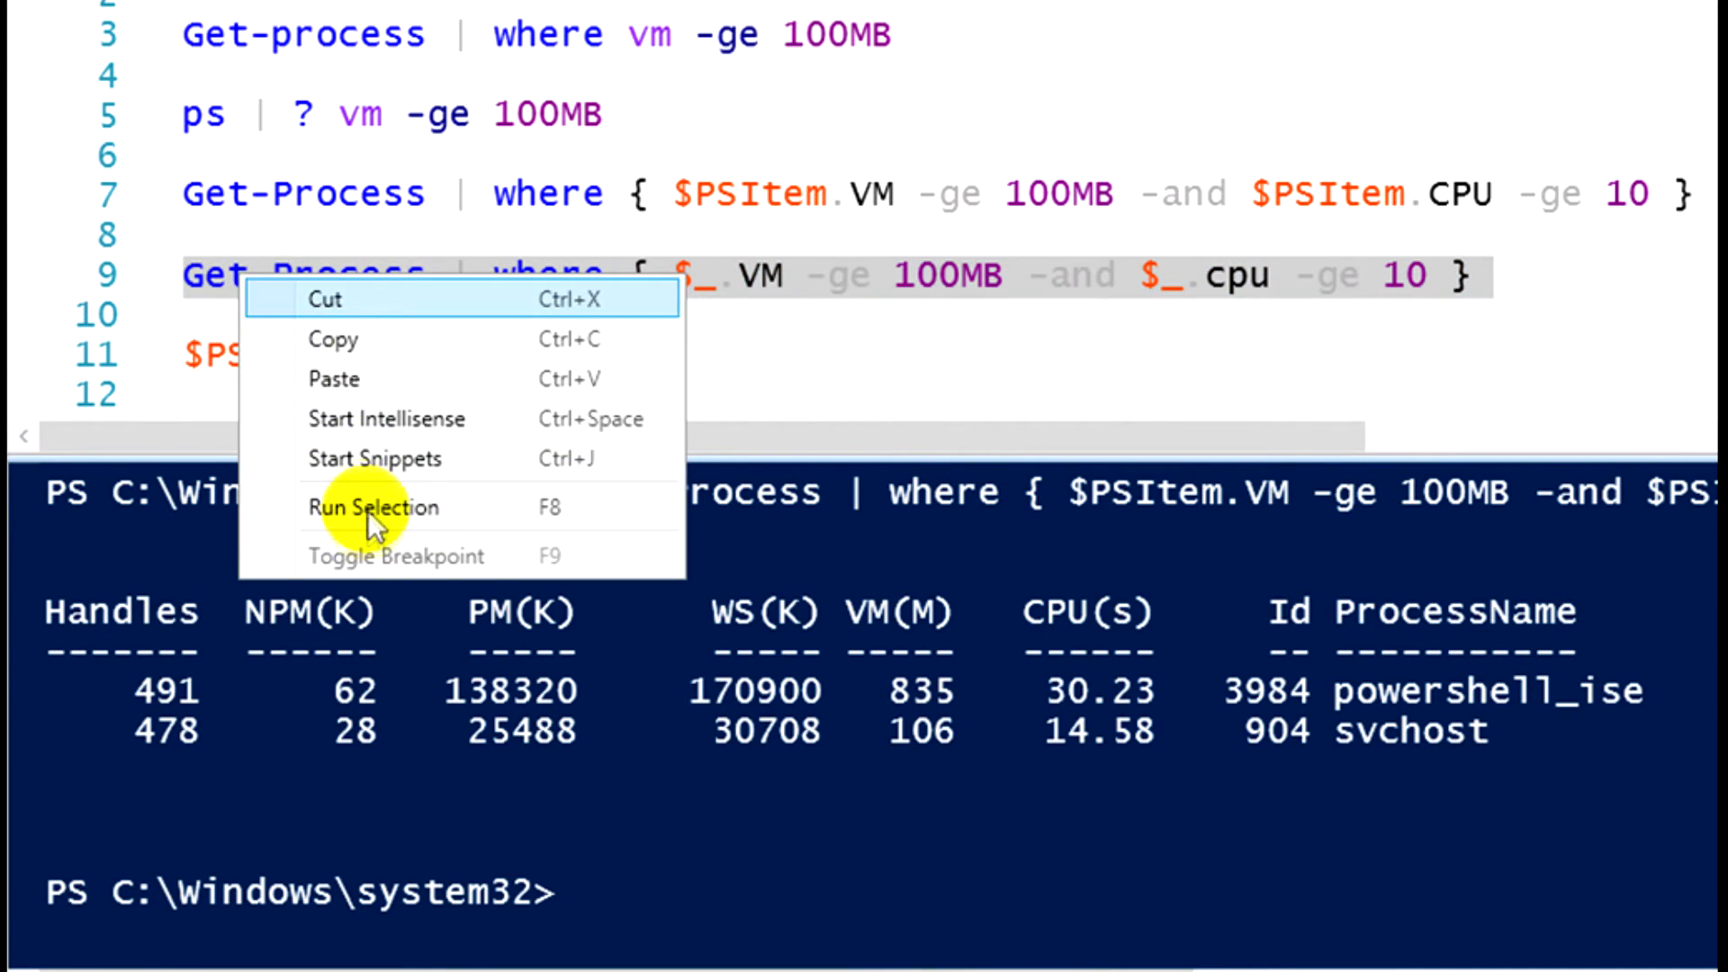
left_click(375, 507)
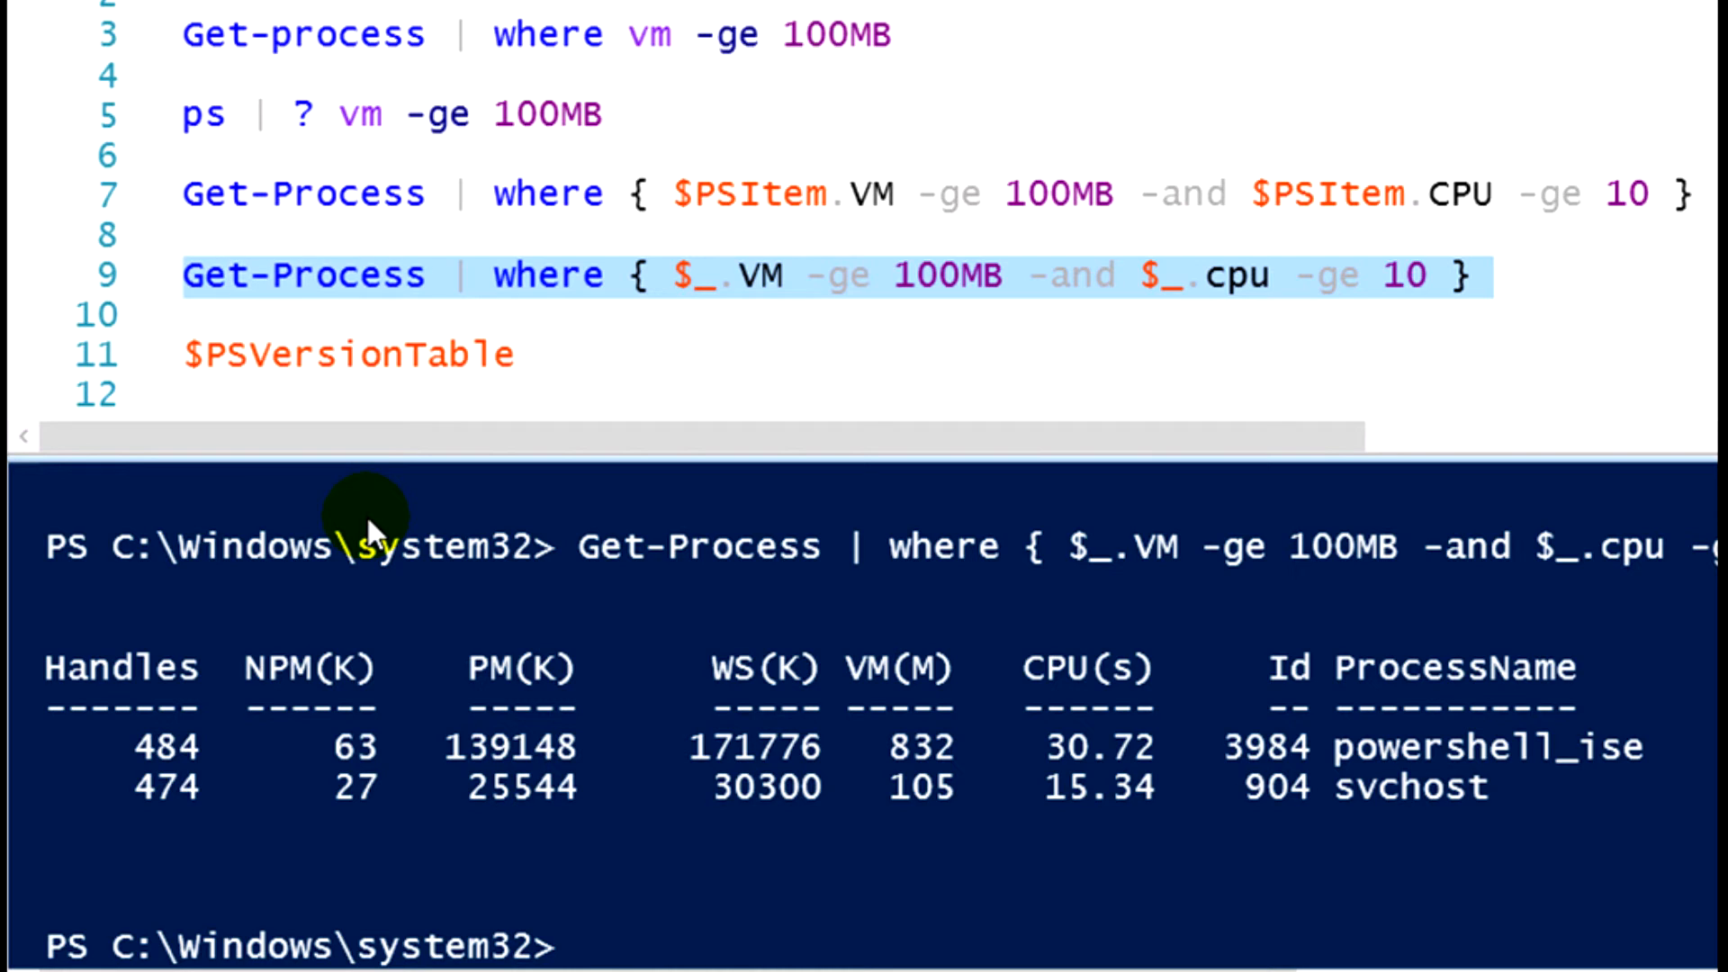
mouse_move(641, 855)
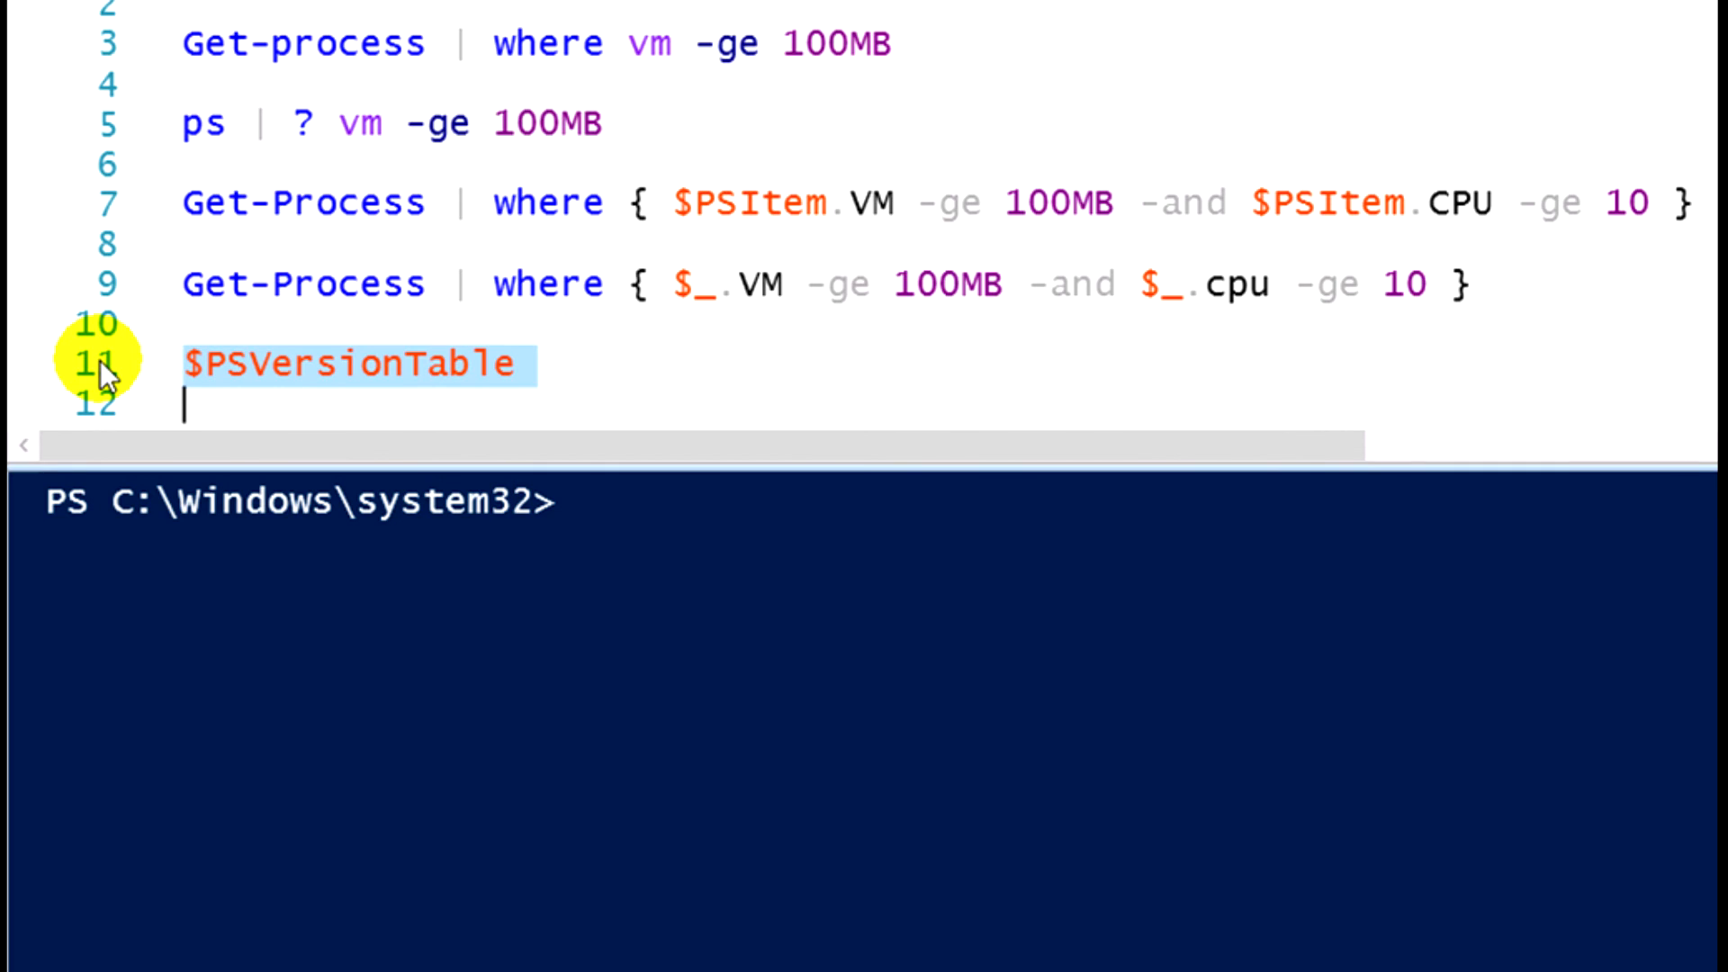
mouse_move(230, 380)
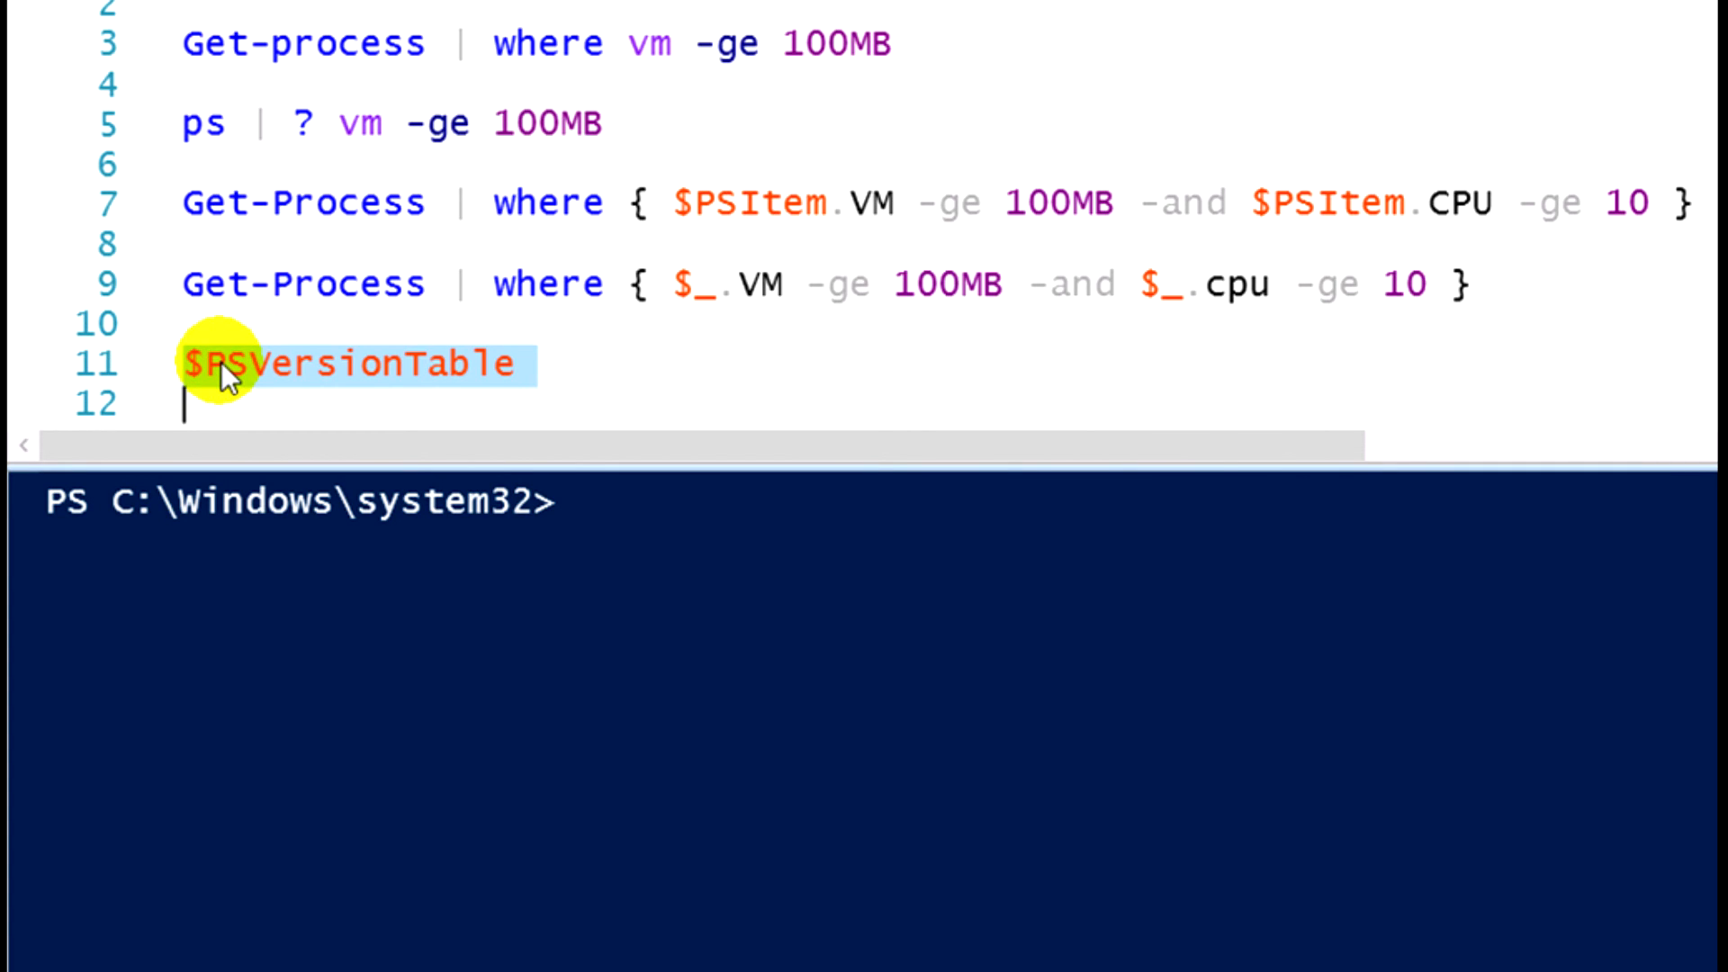
Run only $PSVersionTable on line 11 to report PSVersion 4.0.
right_click(225, 378)
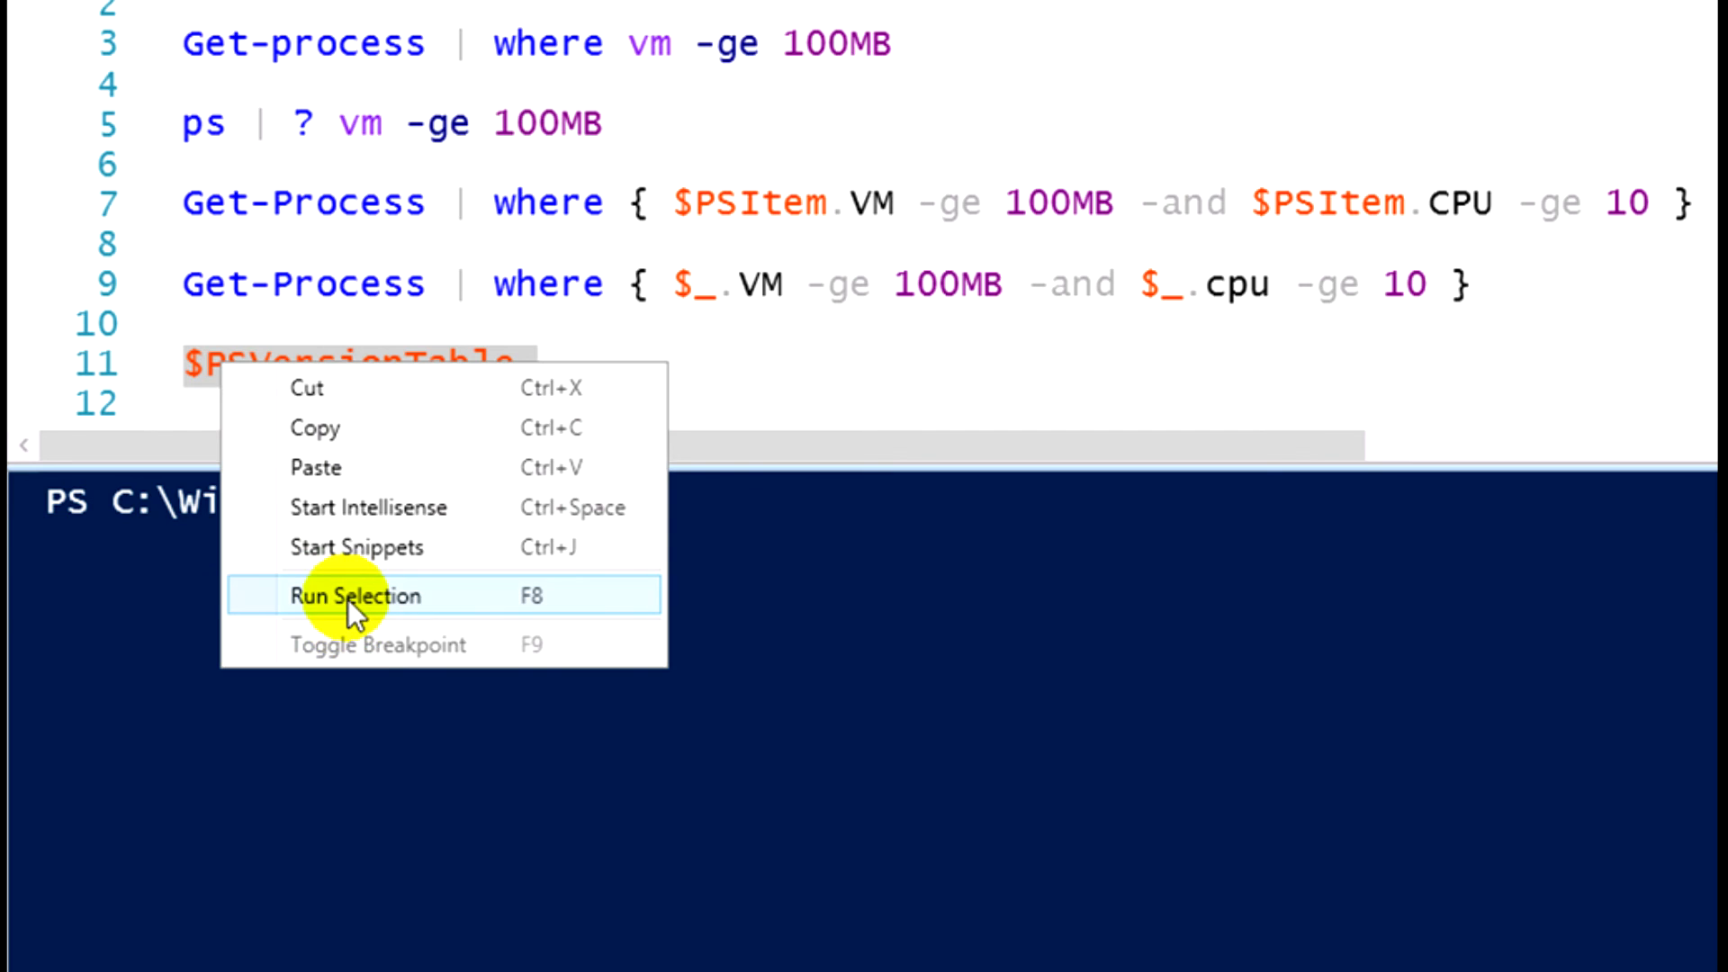
left_click(357, 596)
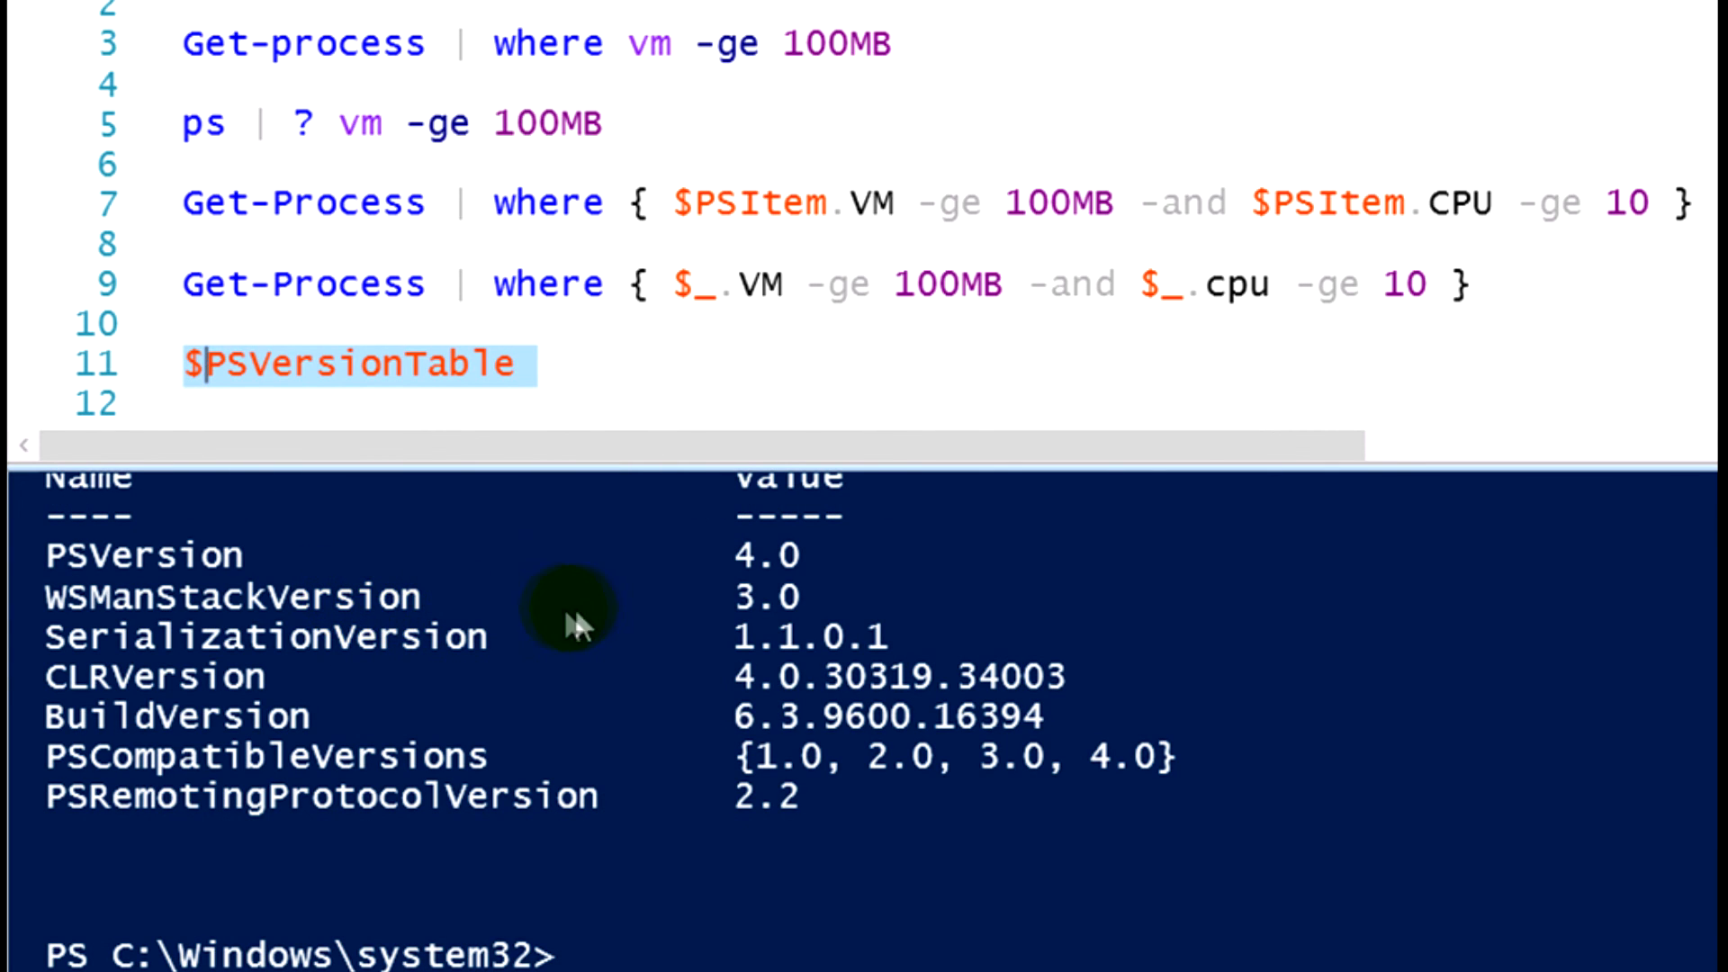